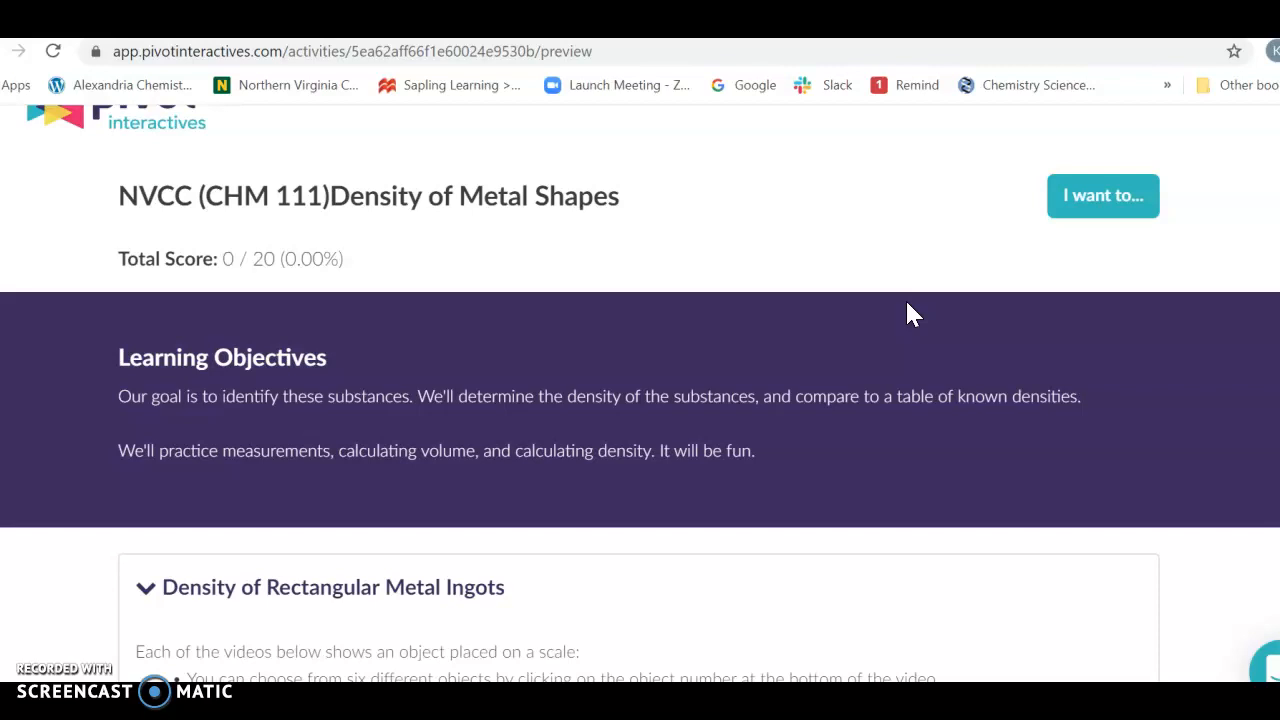
# Scroll past the Learning Objectives to the rectangular ingot video, scale reading 0.00 g
pyautogui.scroll(-3)
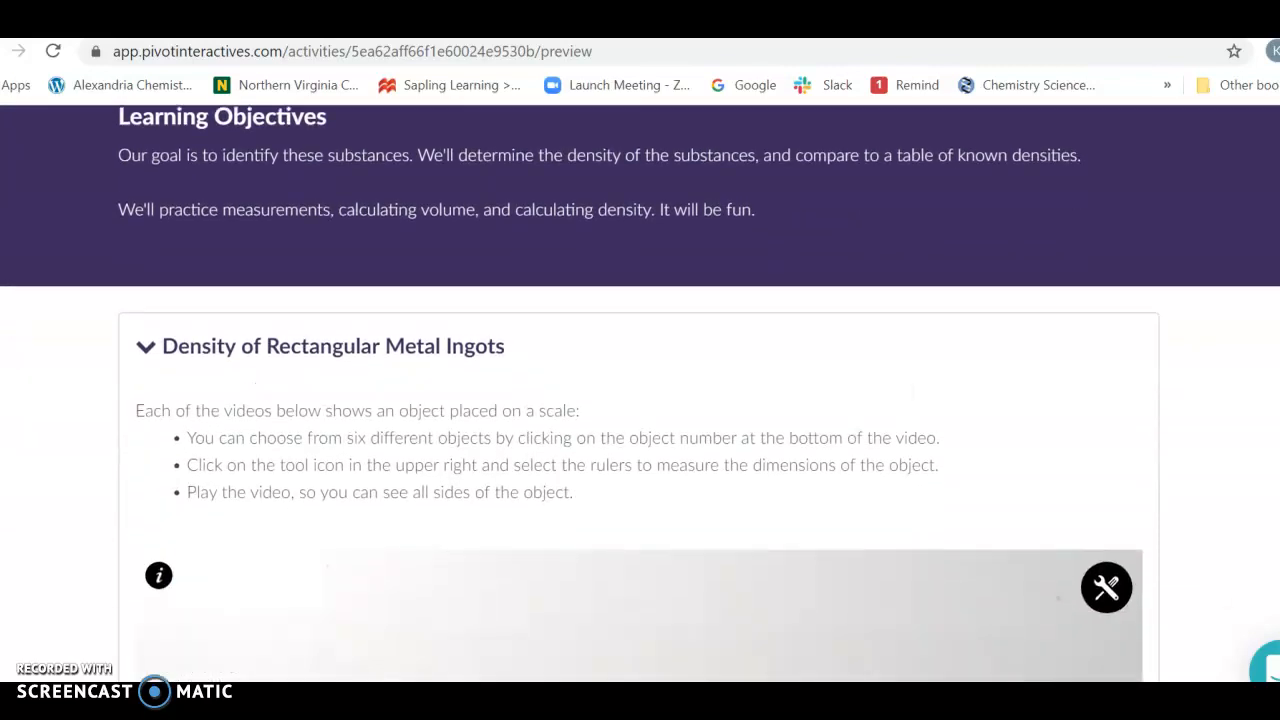
pyautogui.scroll(-3)
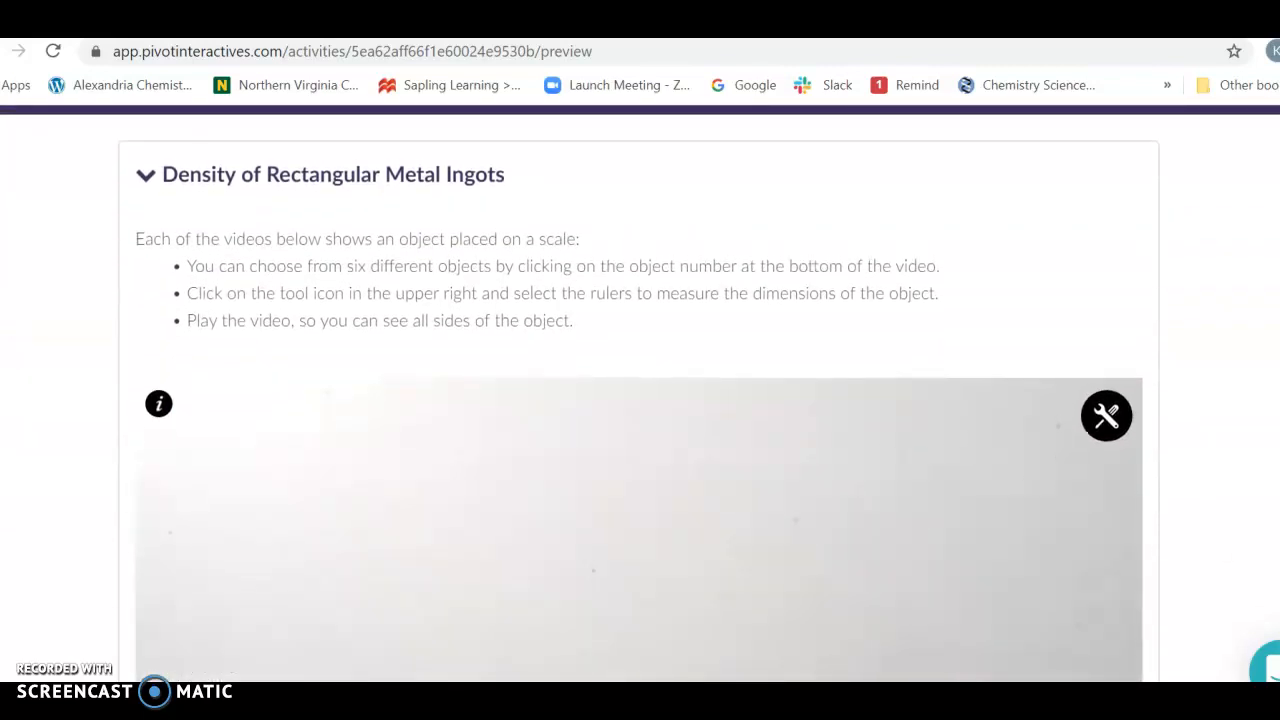
pyautogui.scroll(-3)
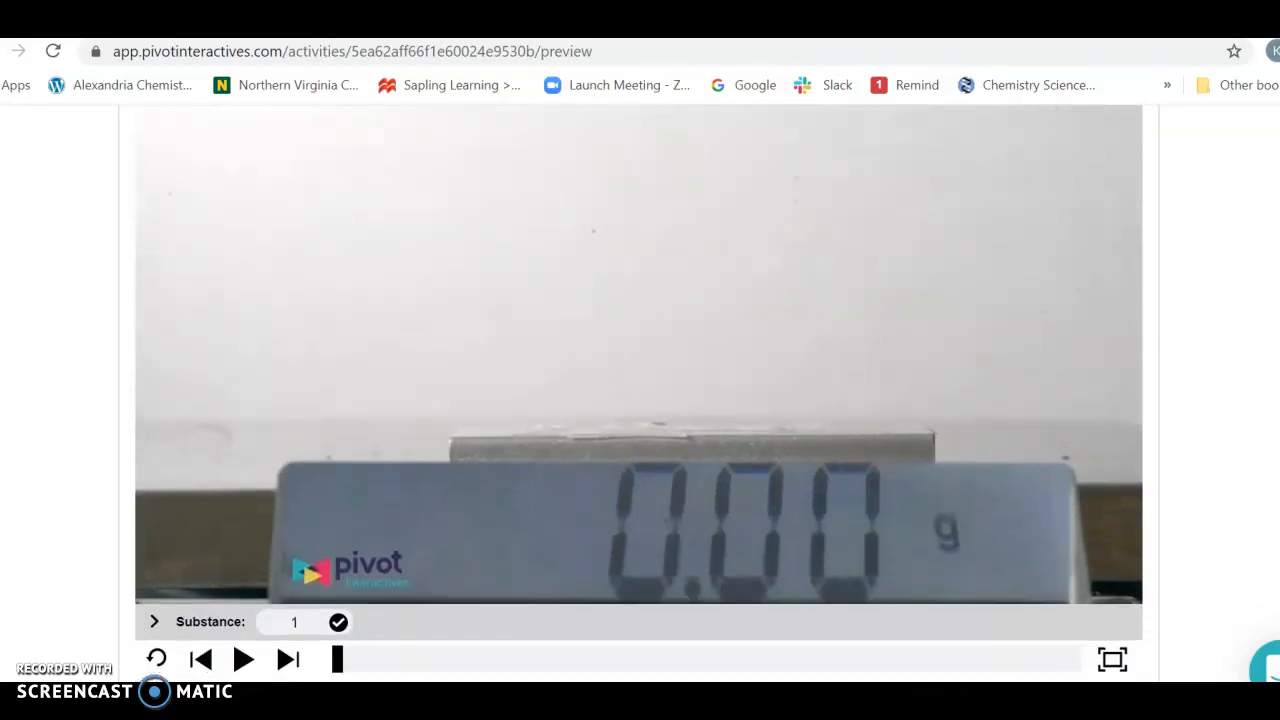
pyautogui.scroll(3)
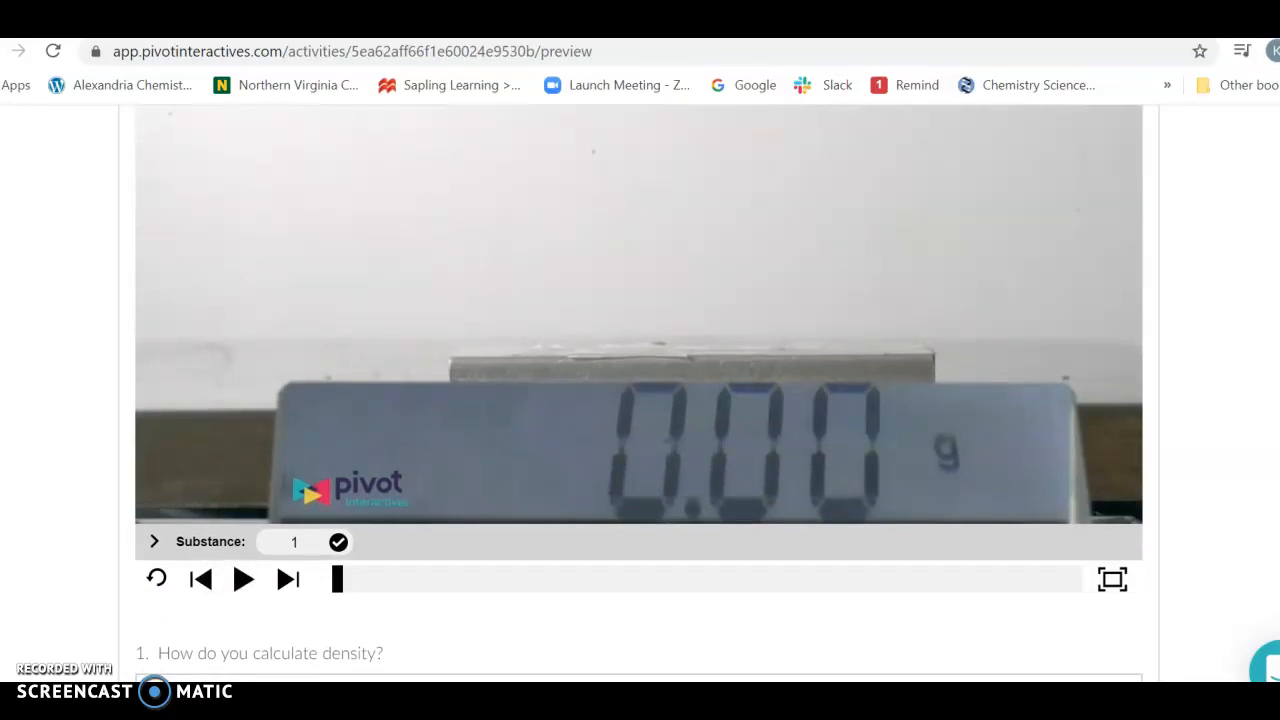
# Play the ingot video and pause it once the block rests on the scale at 127.10 g
pyautogui.click(1112, 578)
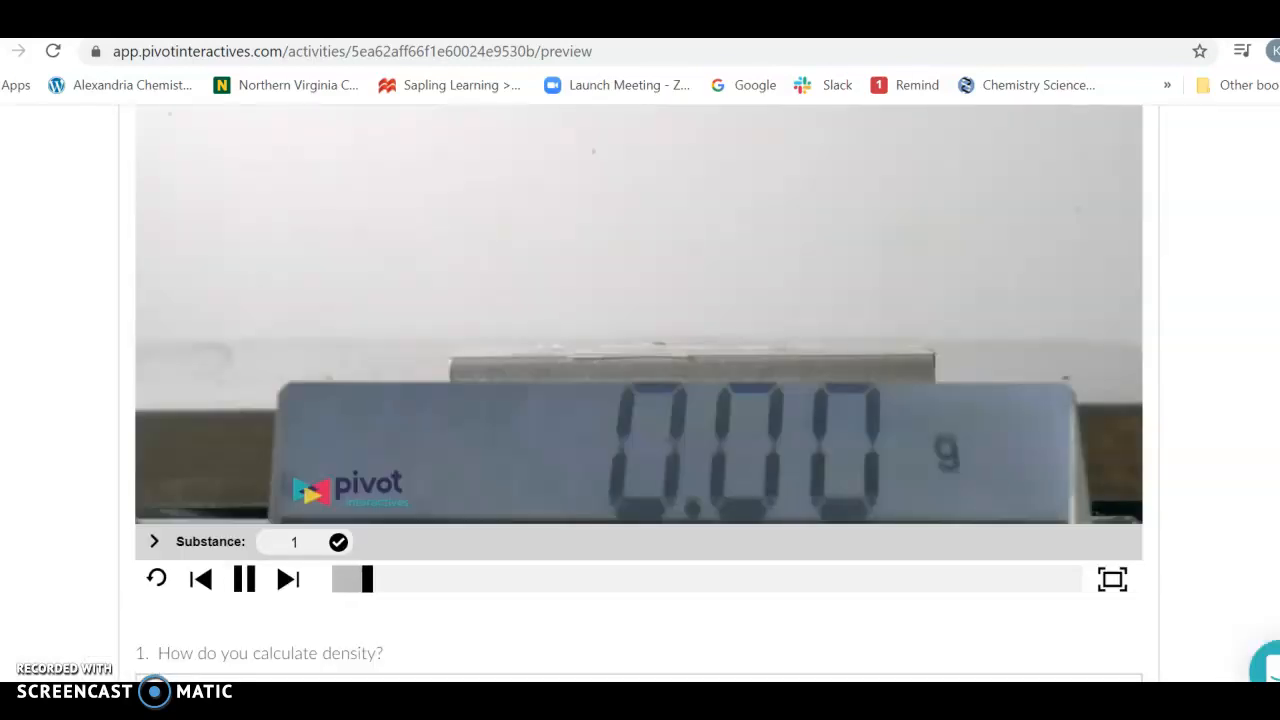
pyautogui.click(244, 578)
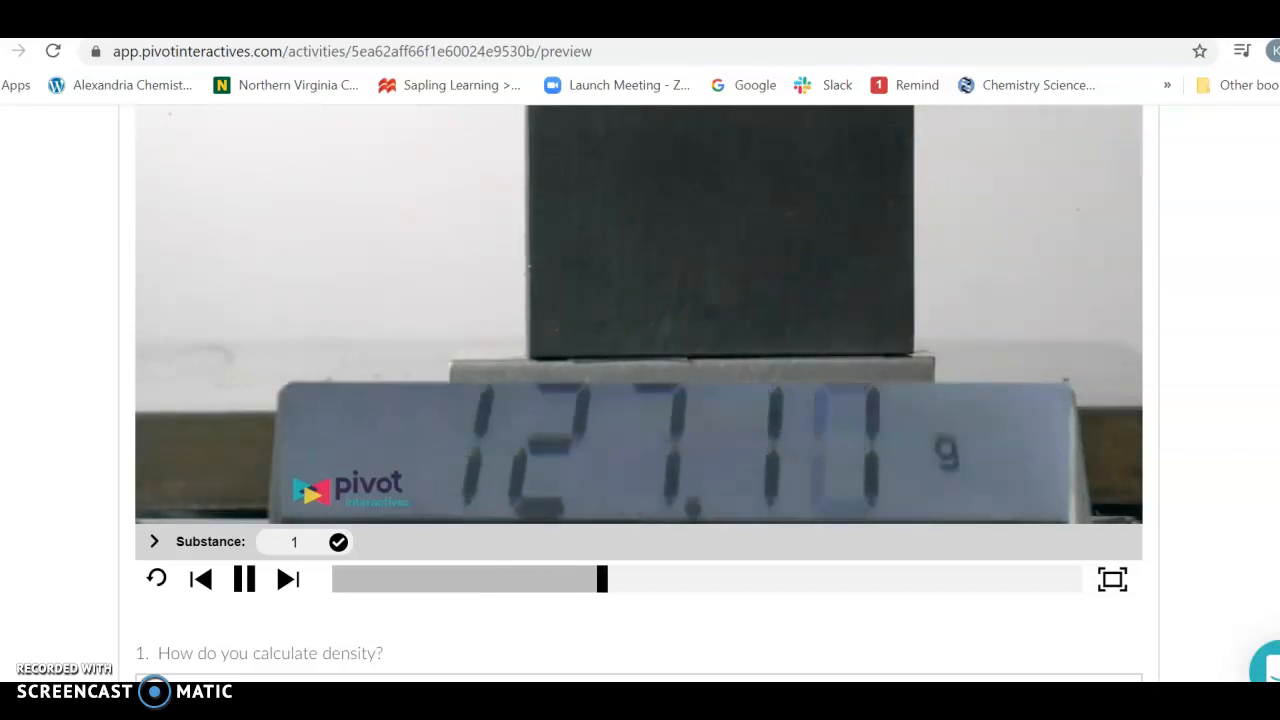
pyautogui.click(244, 578)
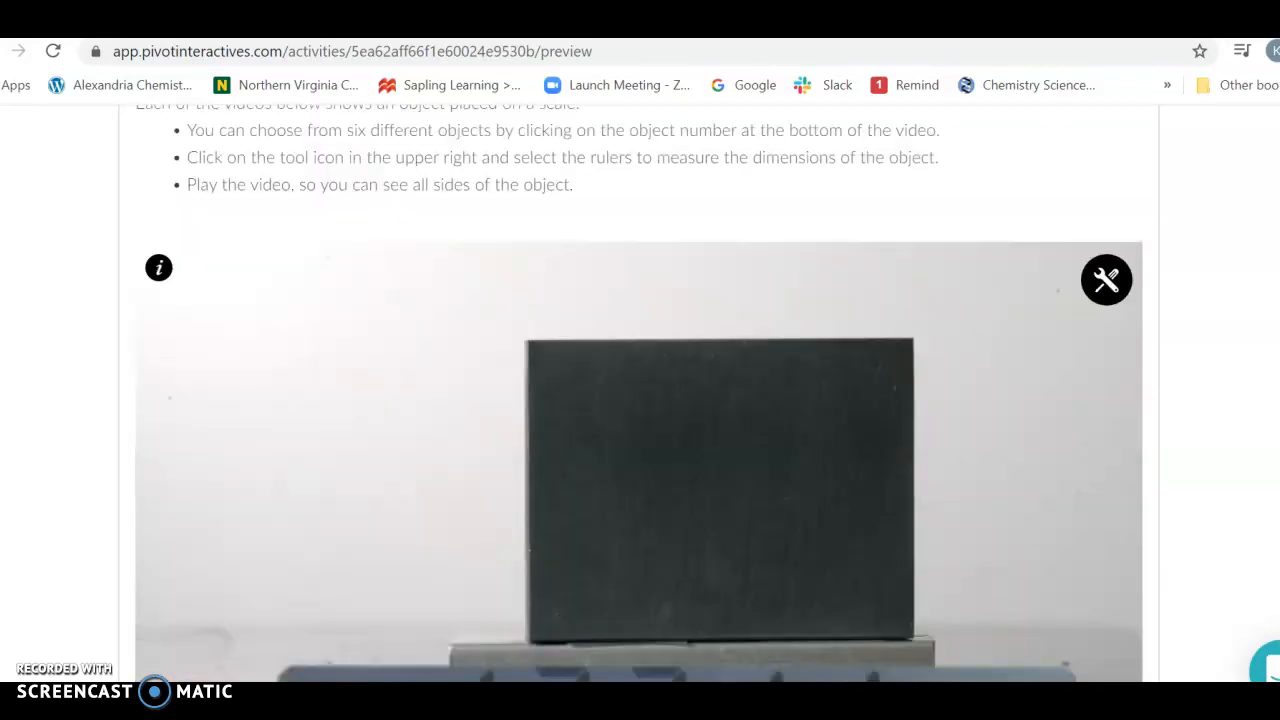
# Overlay a horizontal ruler, then a vertical centimetre ruler aligned with the block's side
pyautogui.click(1106, 280)
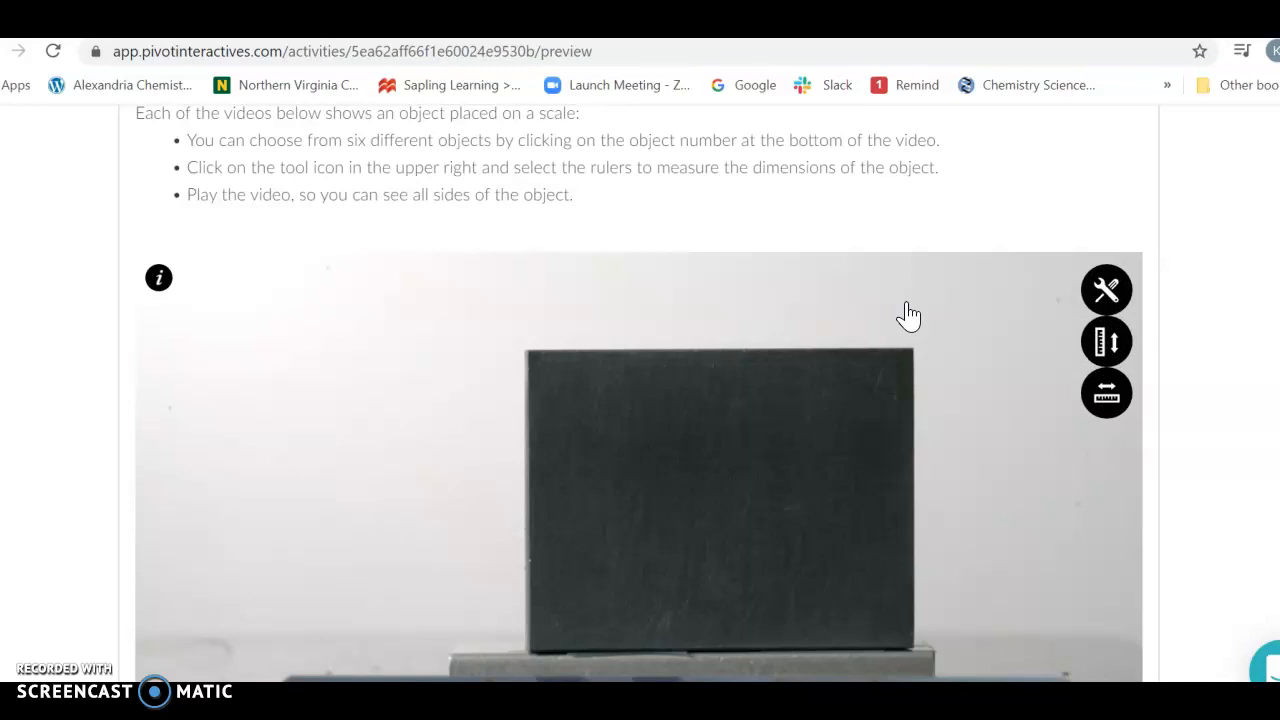
pyautogui.click(1106, 392)
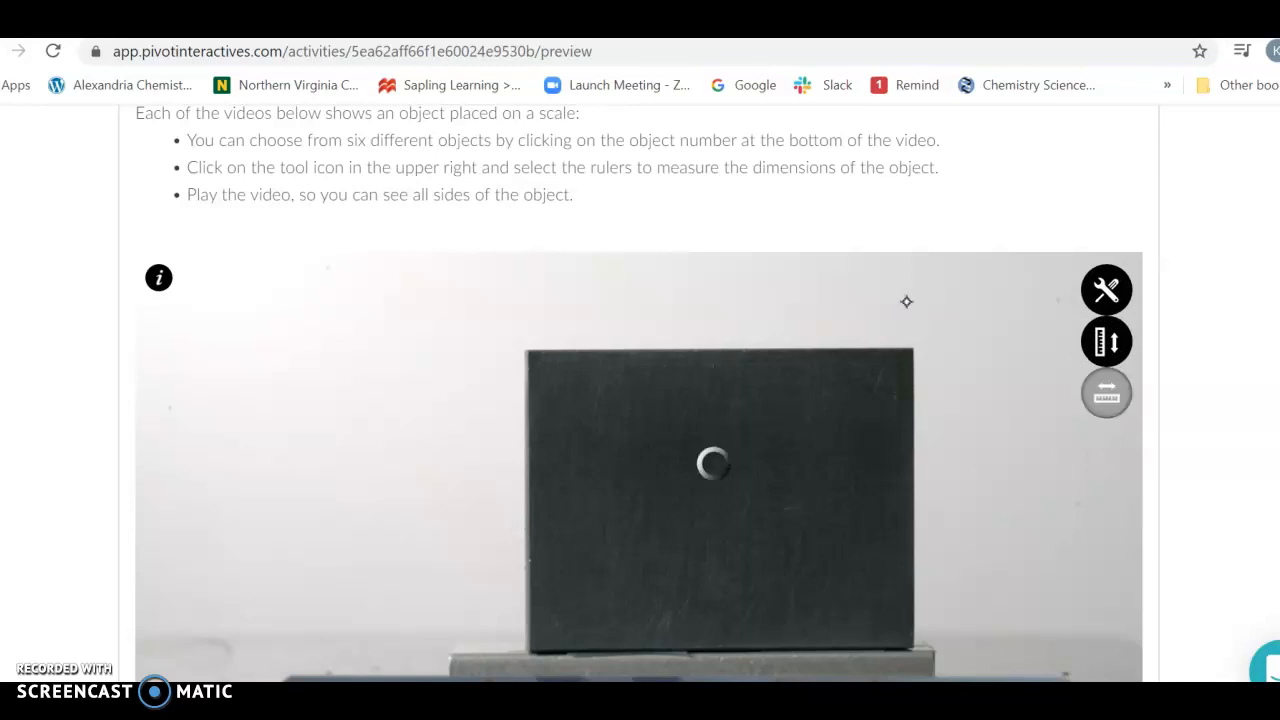
pyautogui.click(1106, 340)
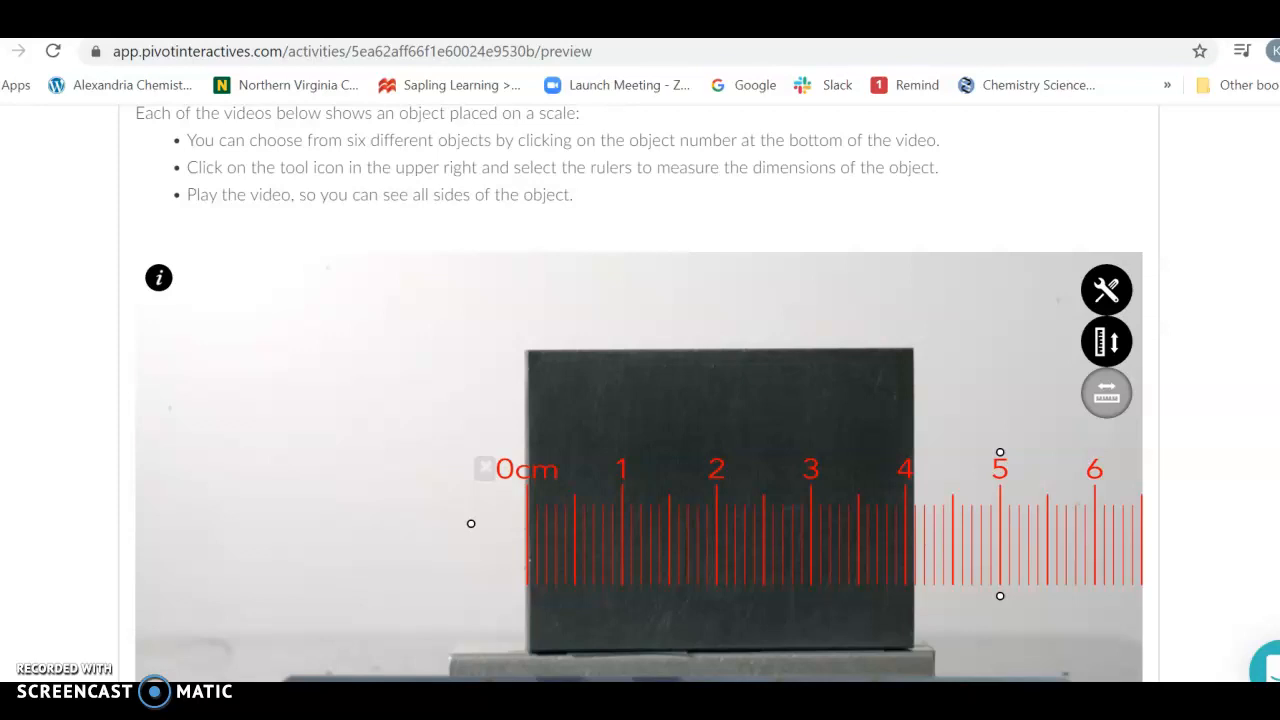
pyautogui.click(1106, 340)
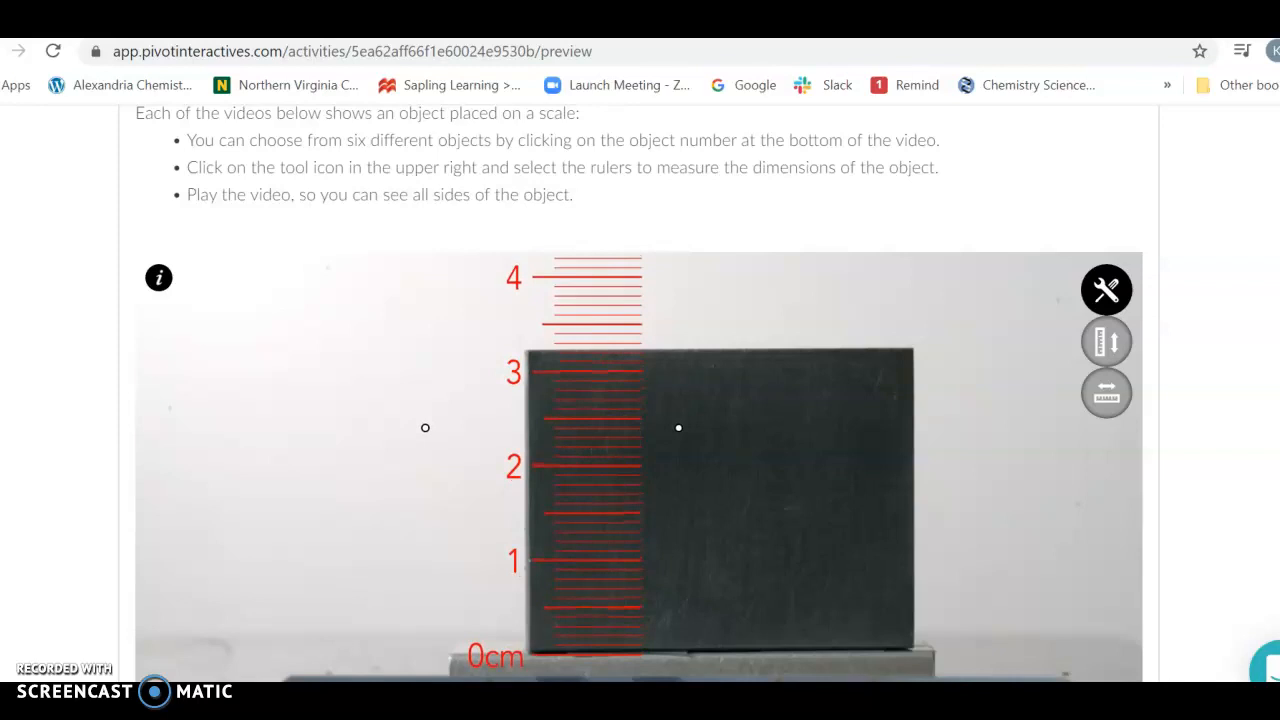
pyautogui.click(1106, 288)
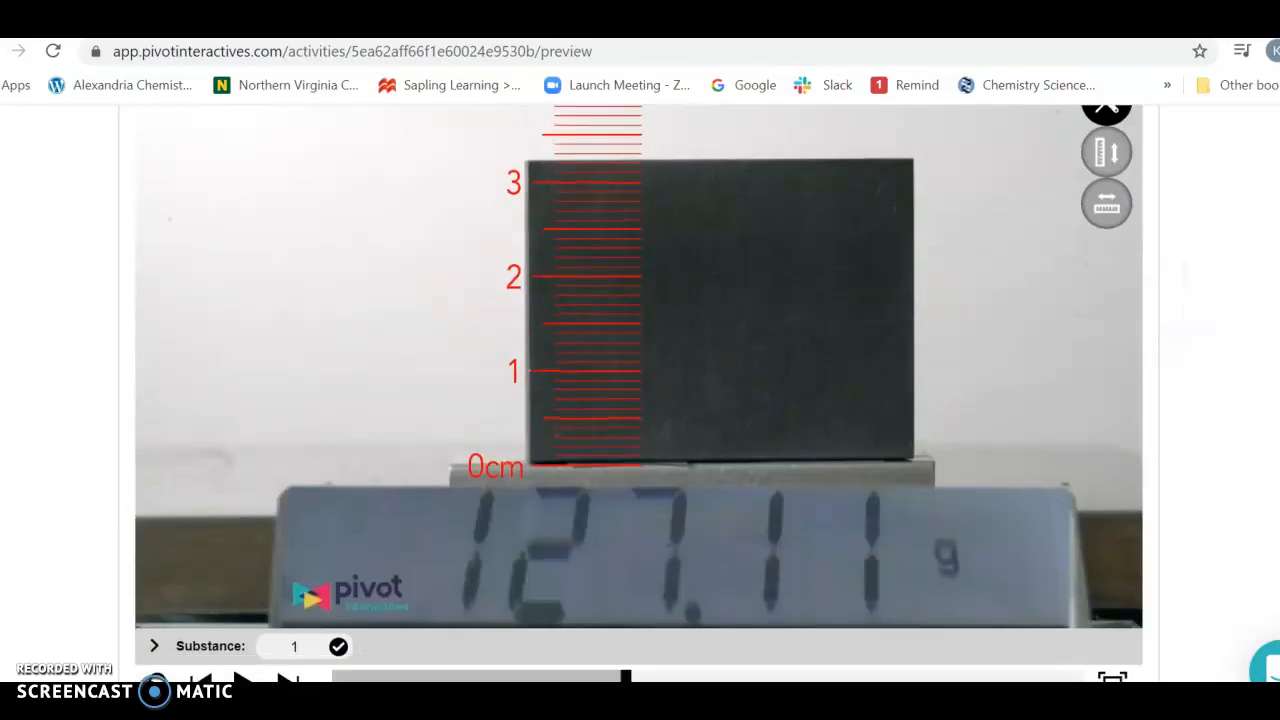
pyautogui.scroll(-3)
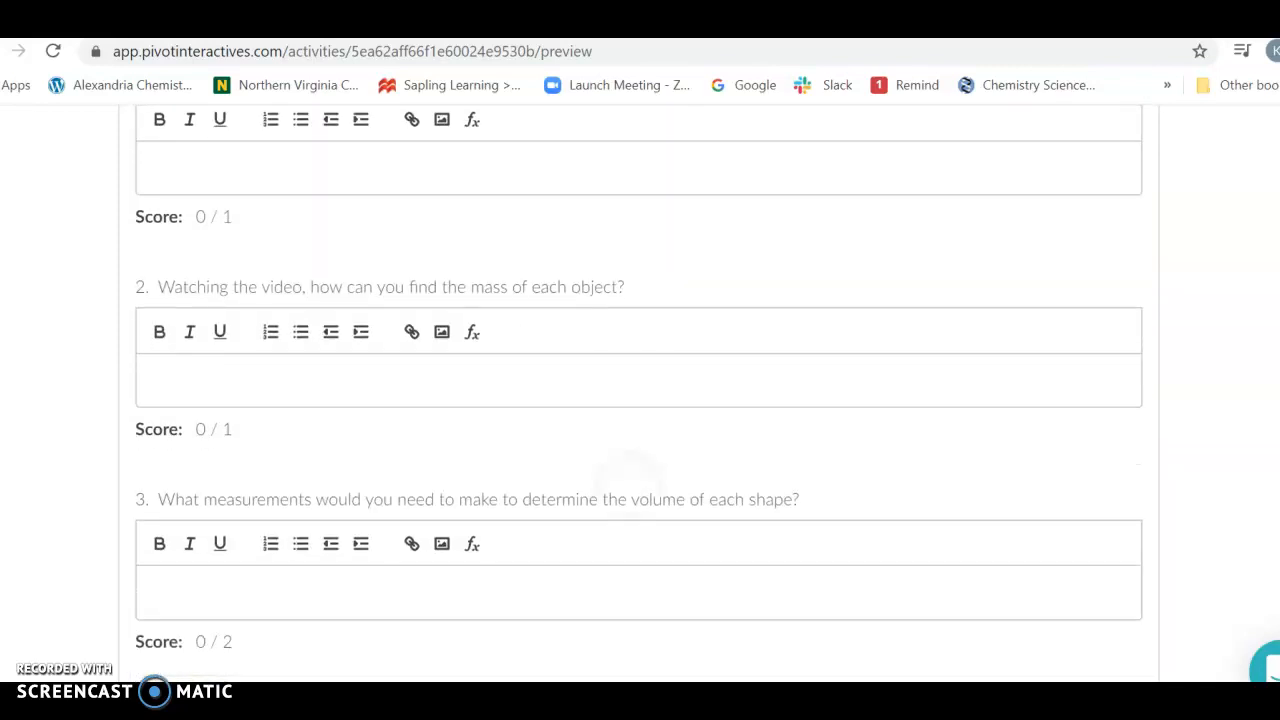
# Scroll through questions 1 to 4, ending at the empty density-calculation answer boxes
pyautogui.scroll(-3)
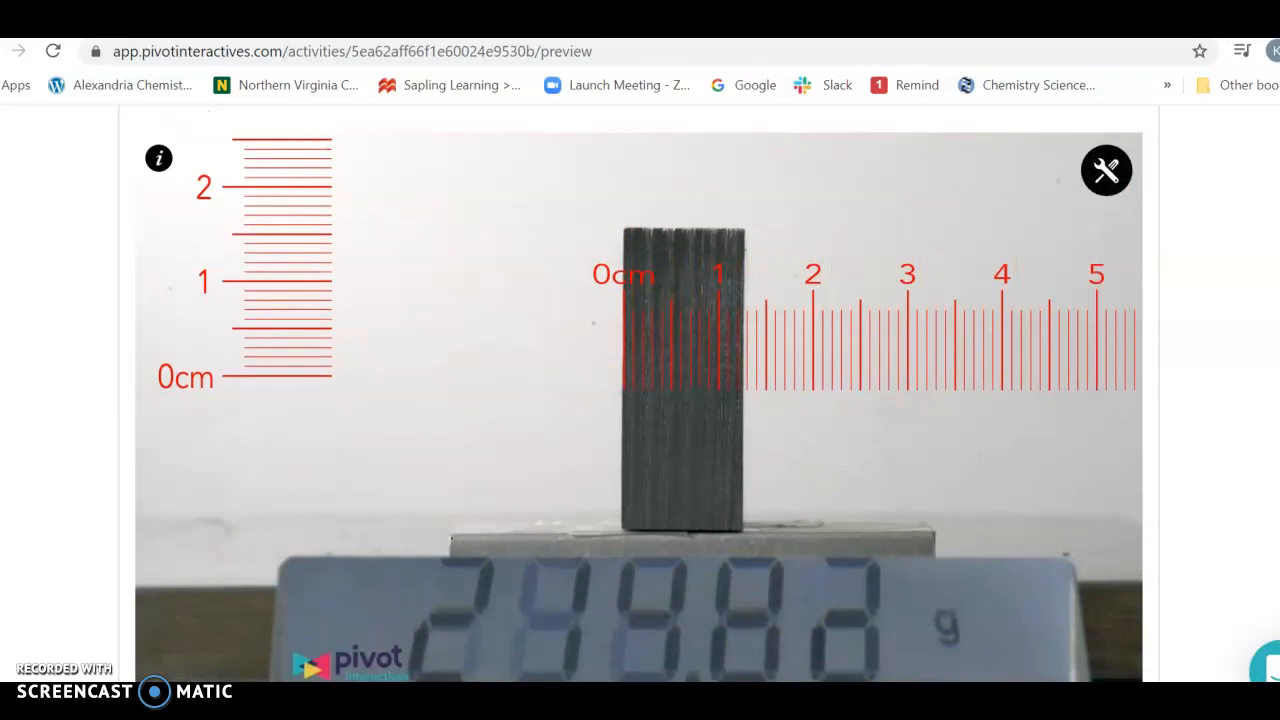
pyautogui.scroll(-3)
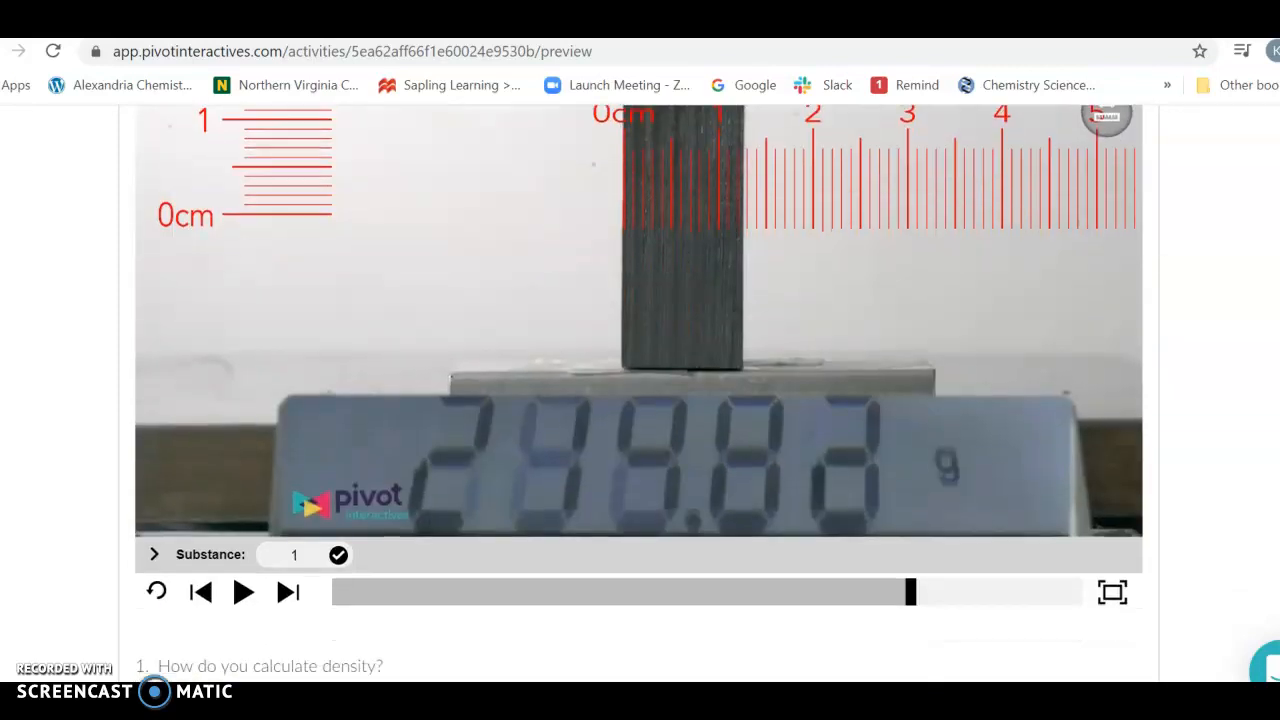
pyautogui.rightClick(904, 302)
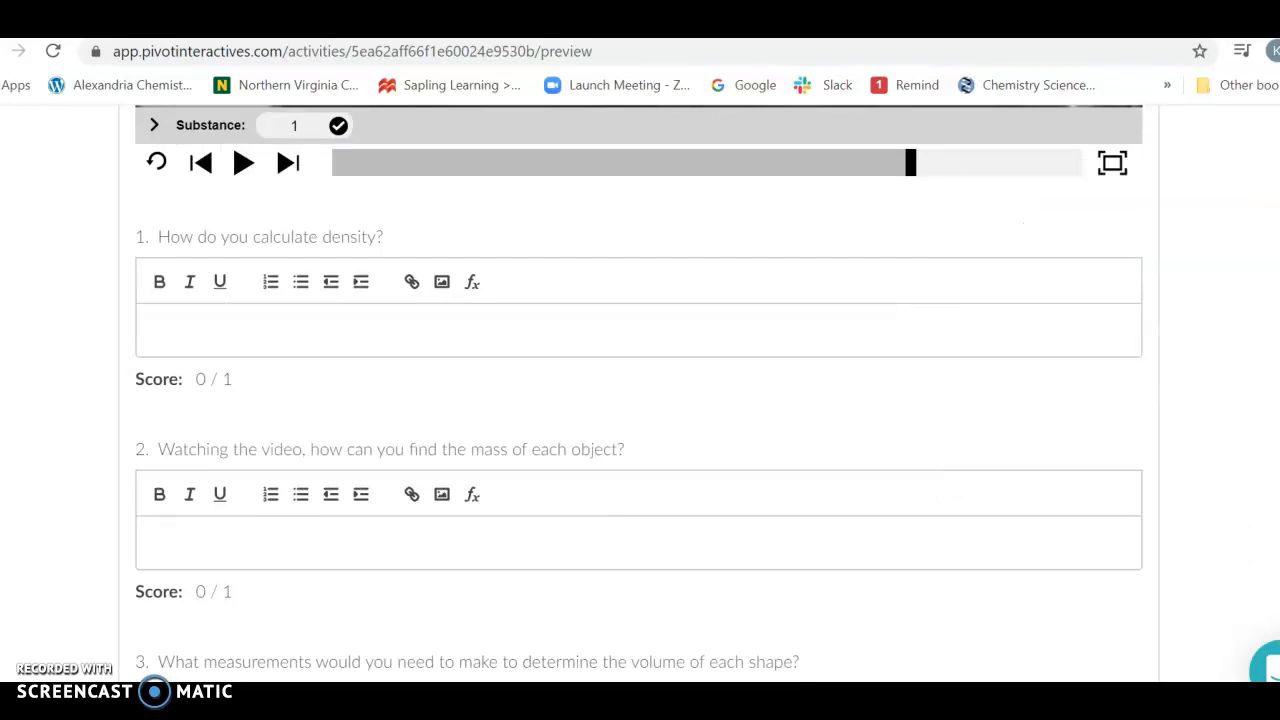
pyautogui.scroll(-3)
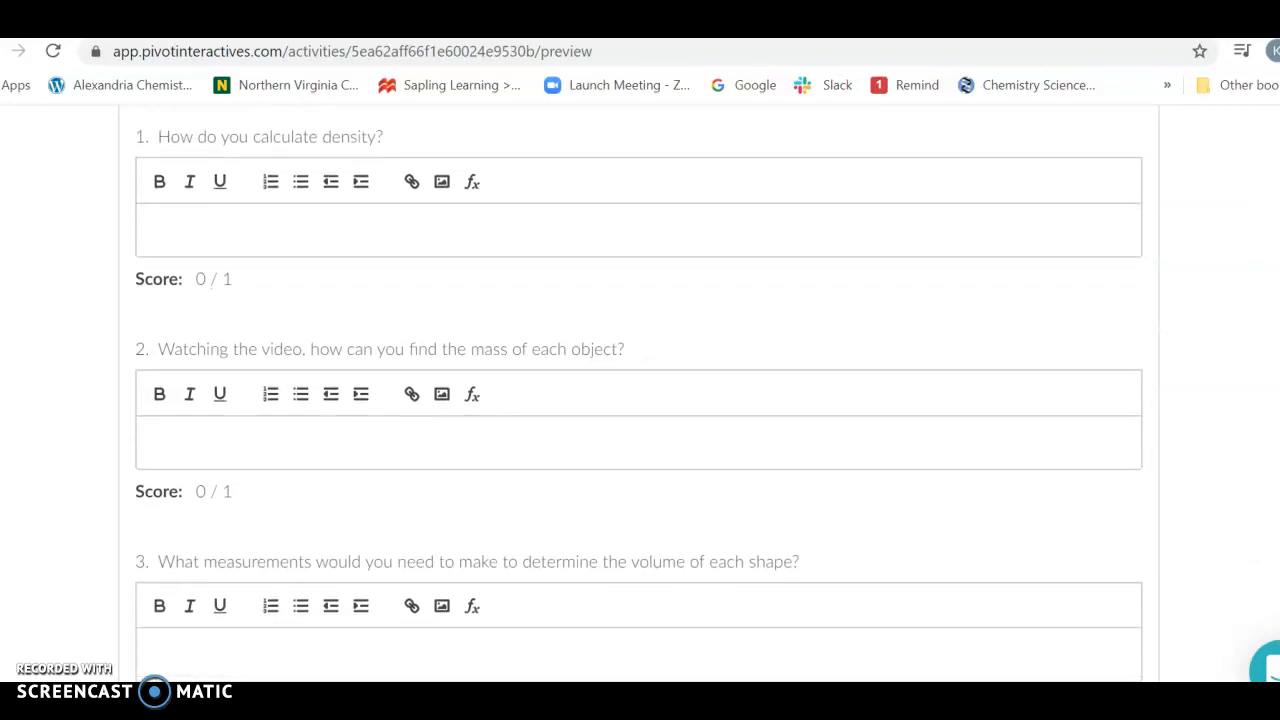
pyautogui.scroll(-3)
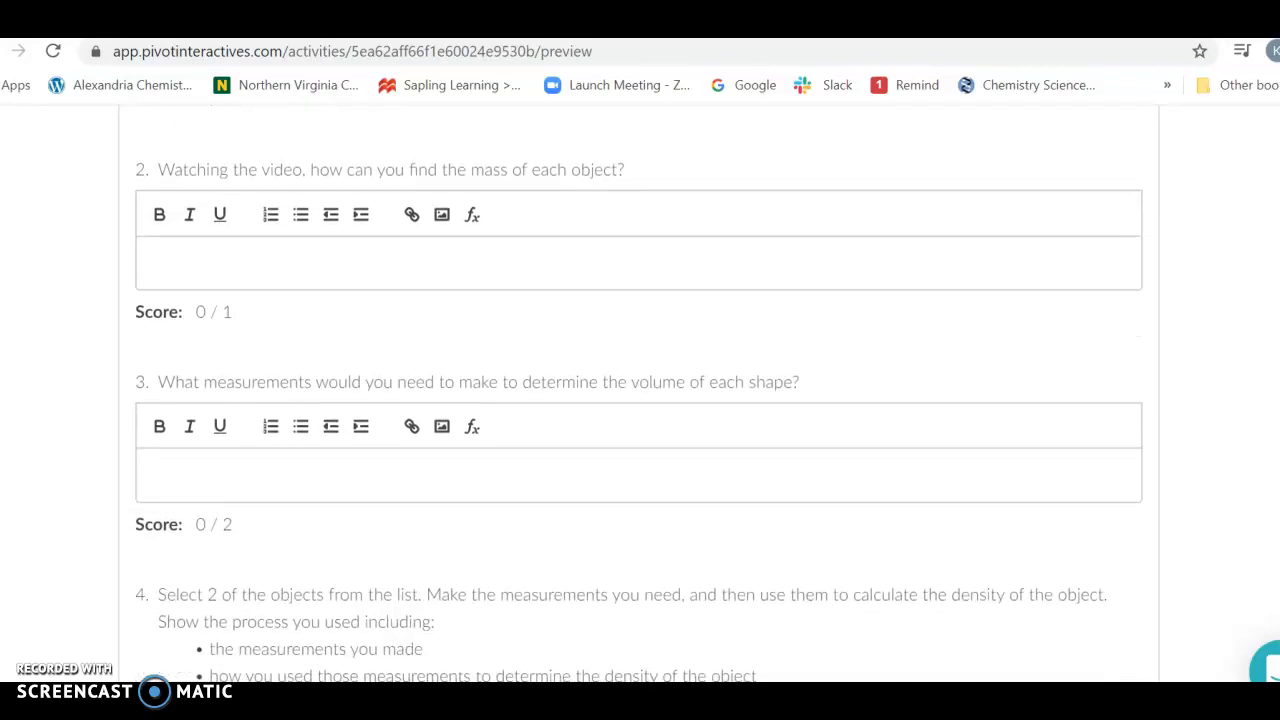
pyautogui.scroll(-3)
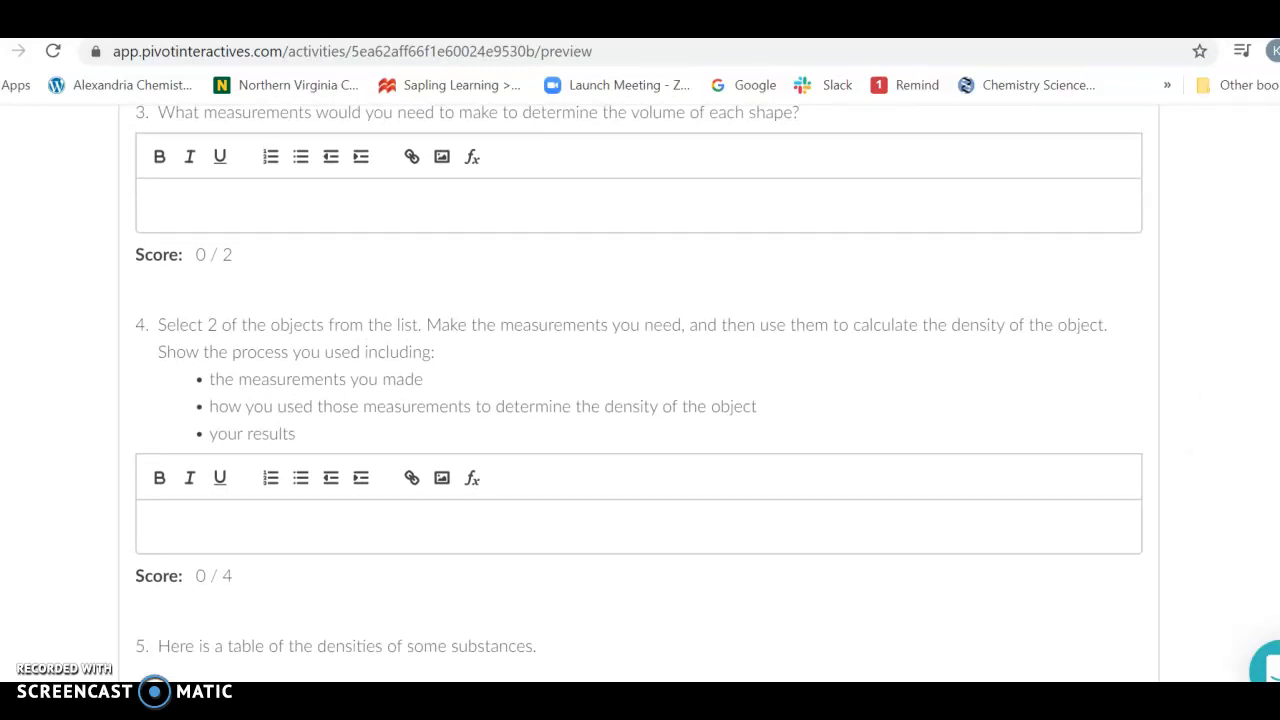
pyautogui.scroll(3)
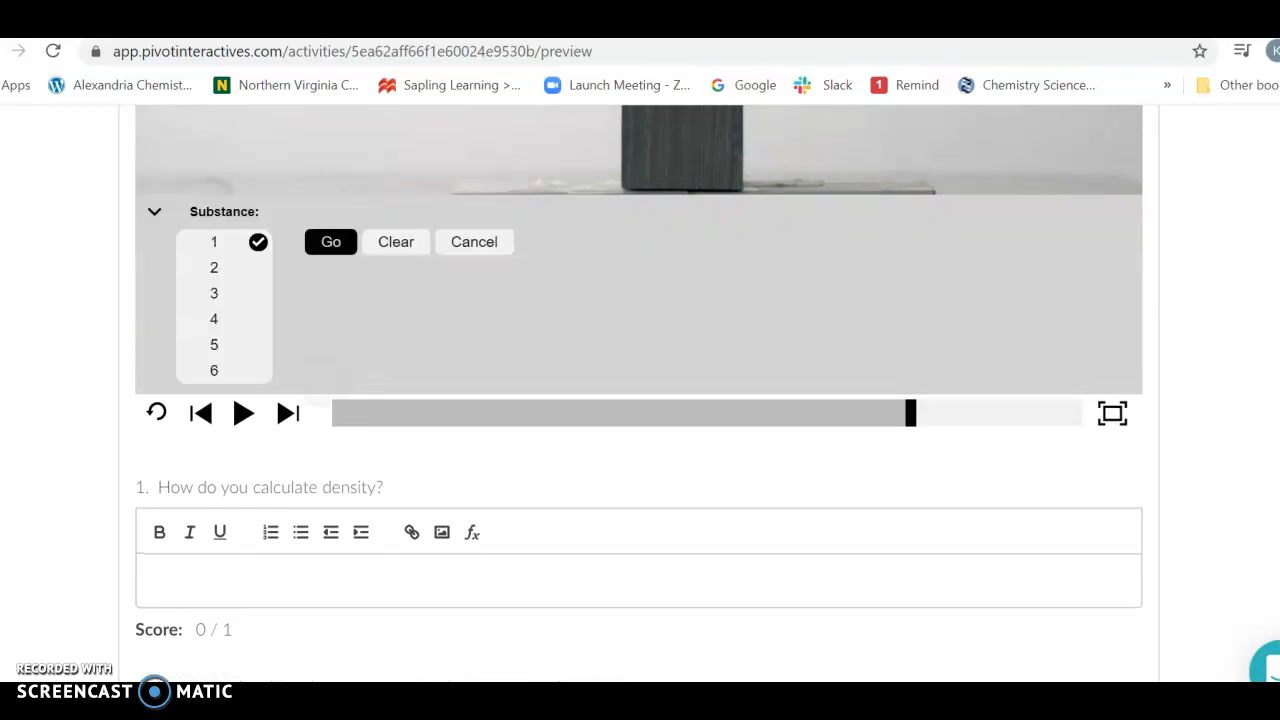
# Load substance 1 from the list, replay its video and reveal the scale reading 127.08 g
pyautogui.click(214, 370)
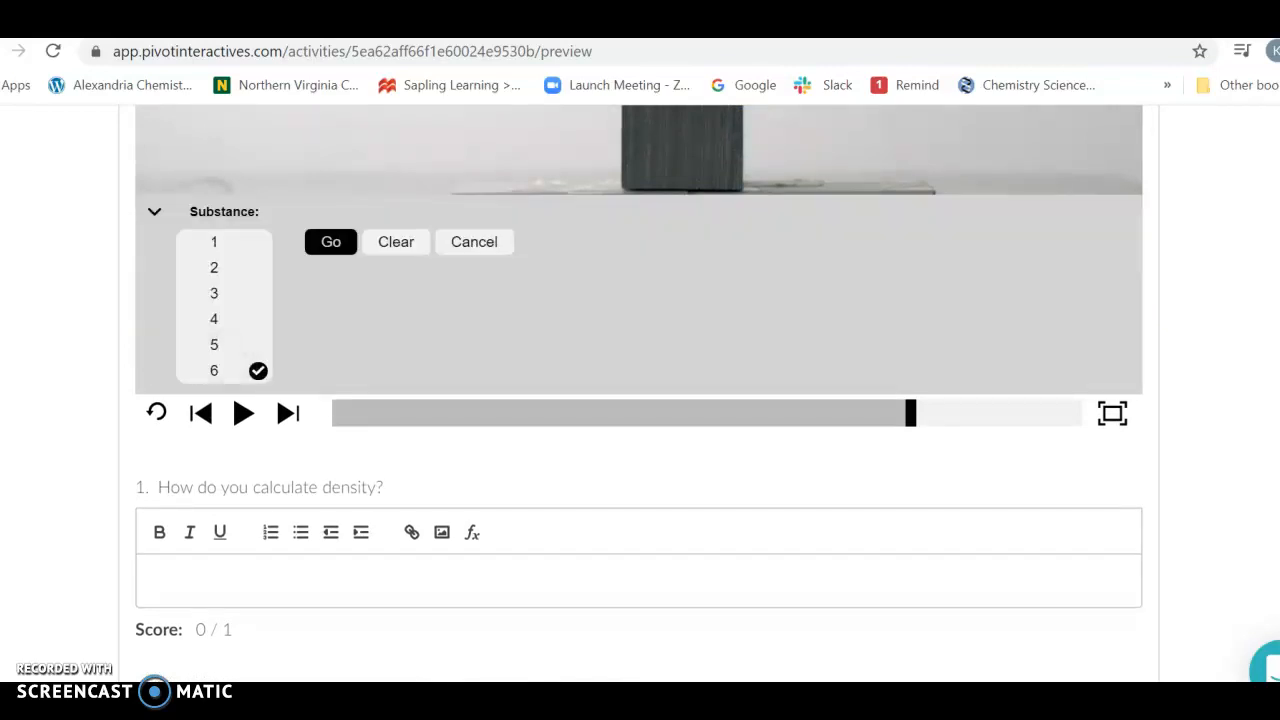
pyautogui.click(244, 412)
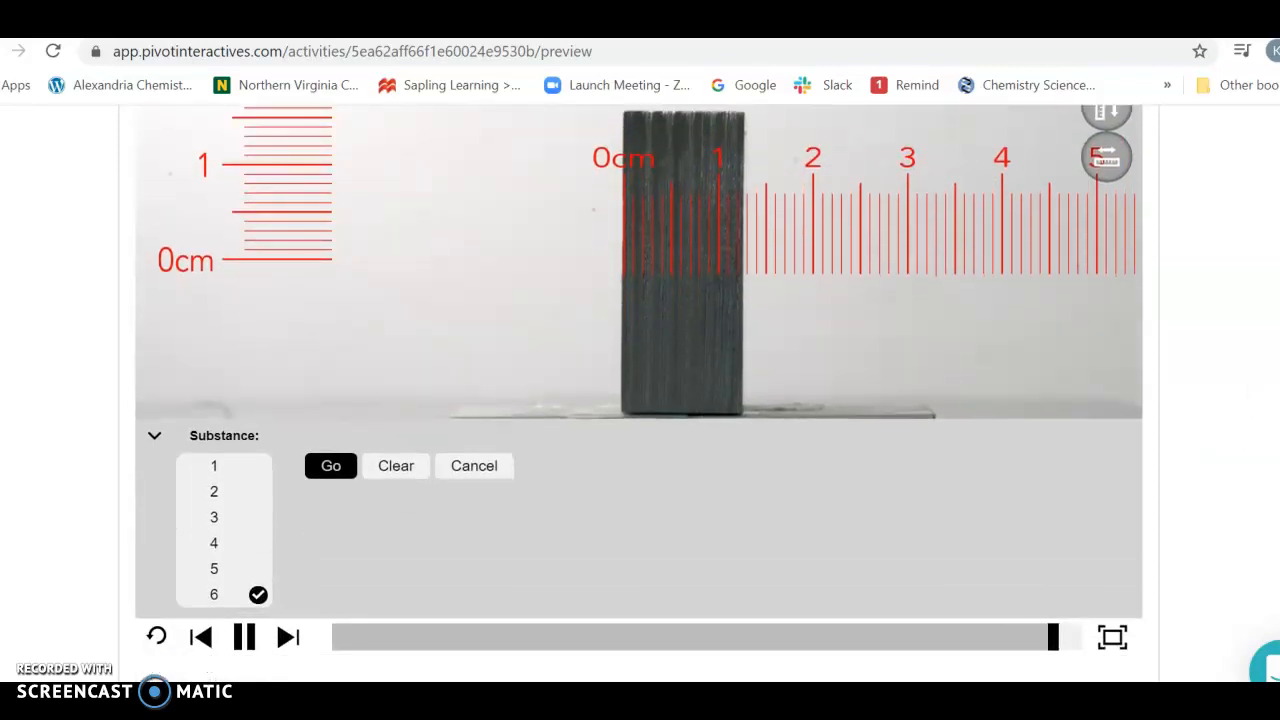
pyautogui.click(242, 636)
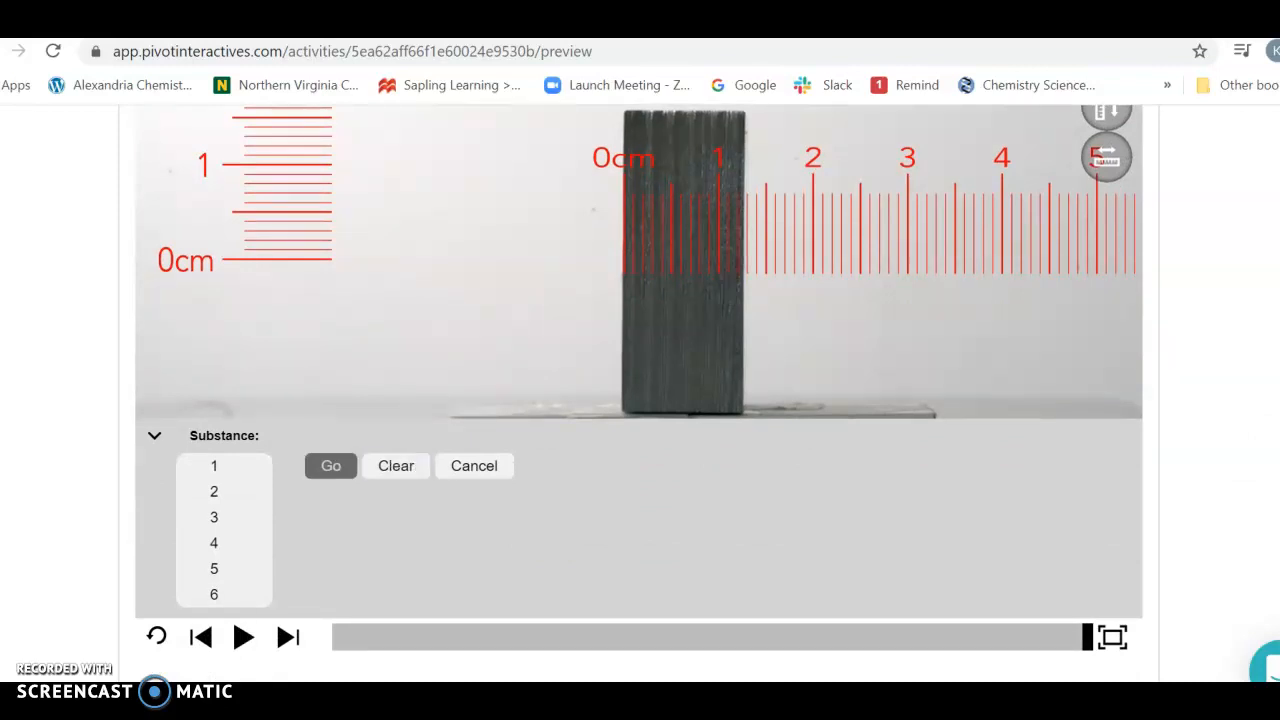
pyautogui.click(330, 464)
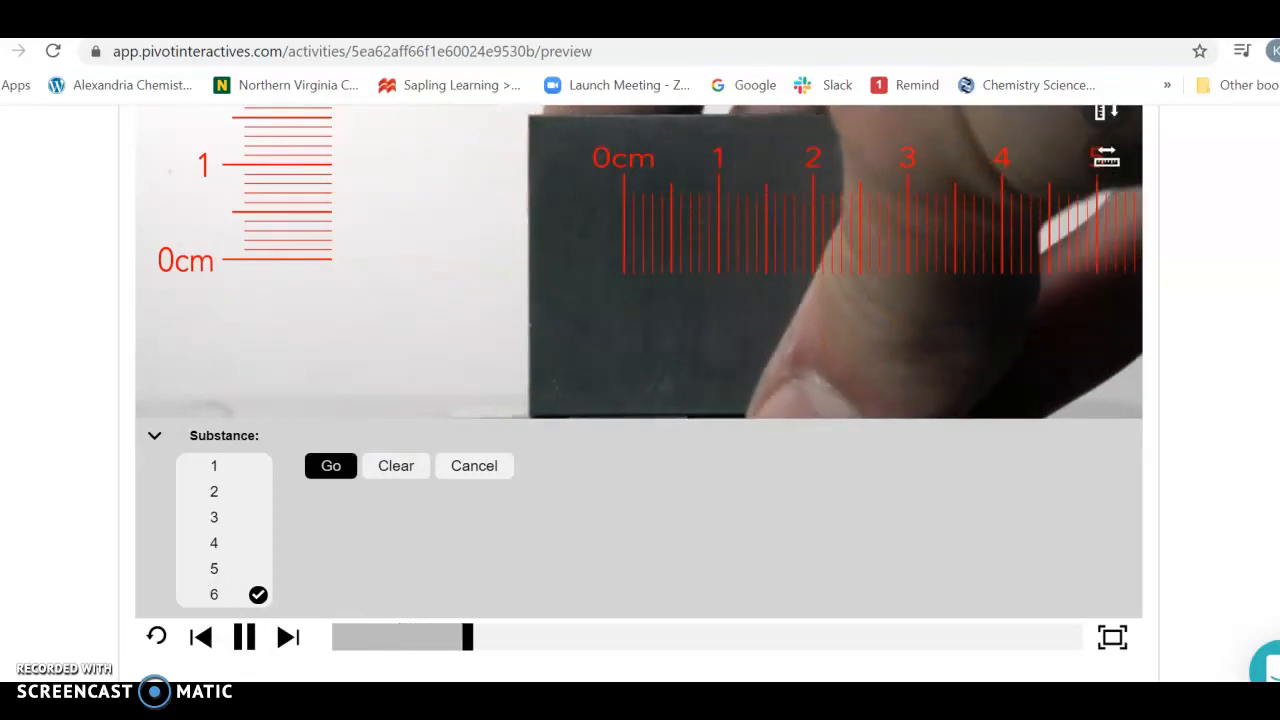
pyautogui.click(330, 464)
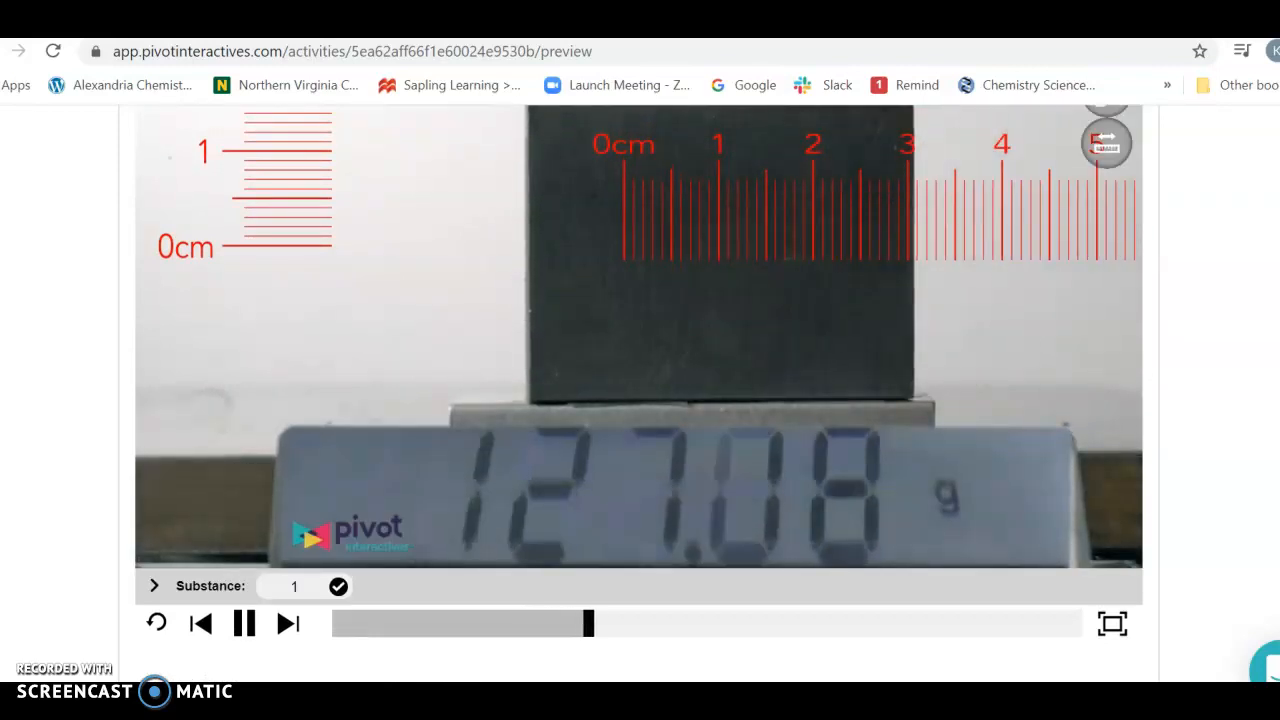
# Review the questions and density table, then expand the Density of Cylindrical Metal Ingots part
pyautogui.scroll(-3)
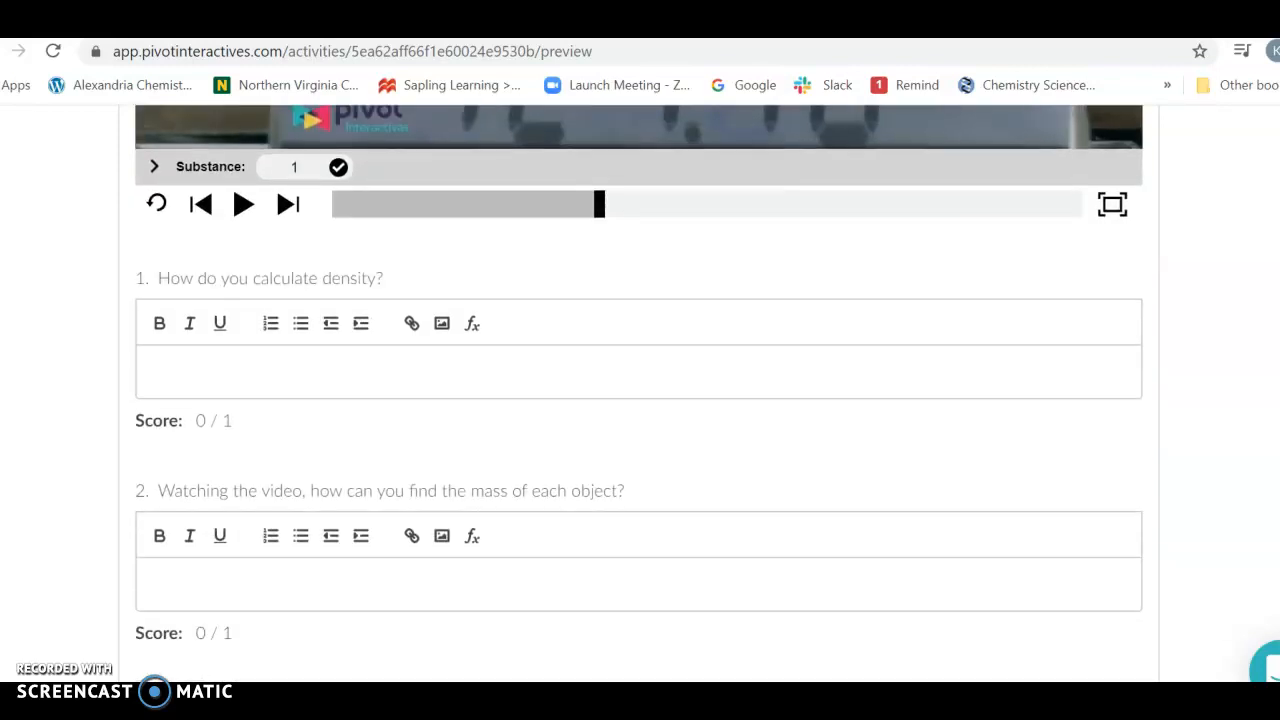
pyautogui.scroll(-3)
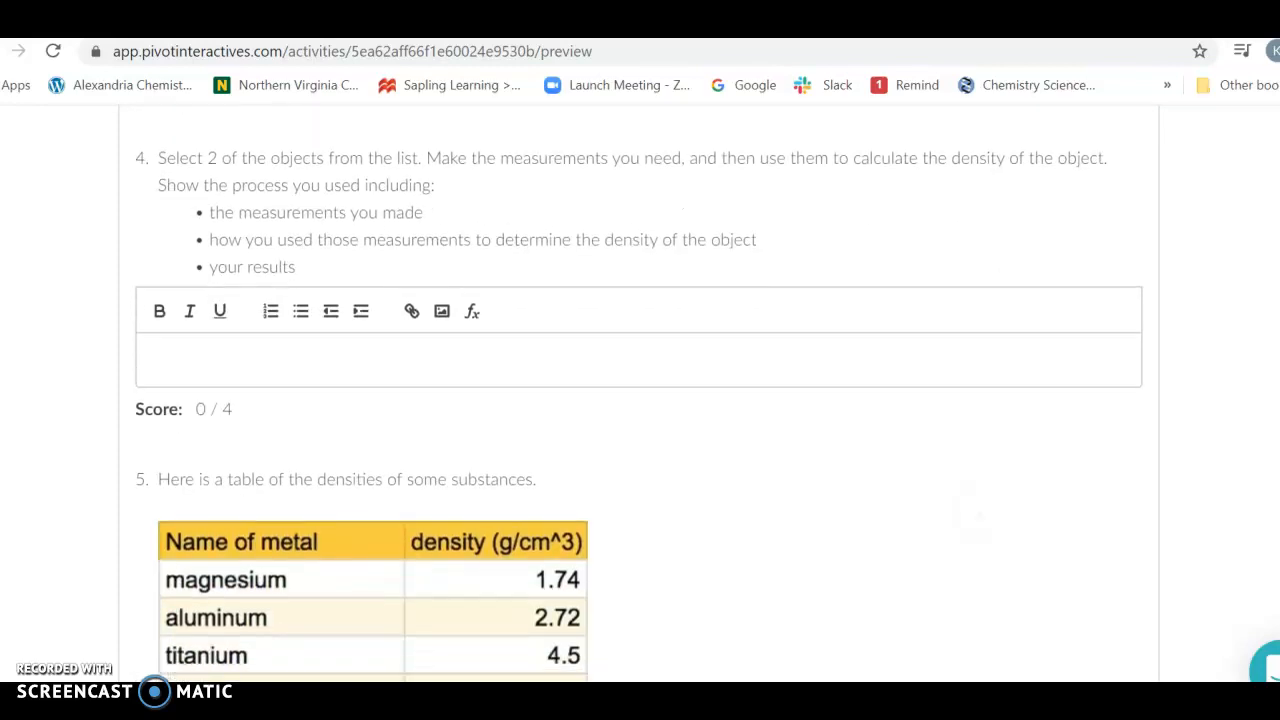
pyautogui.scroll(-3)
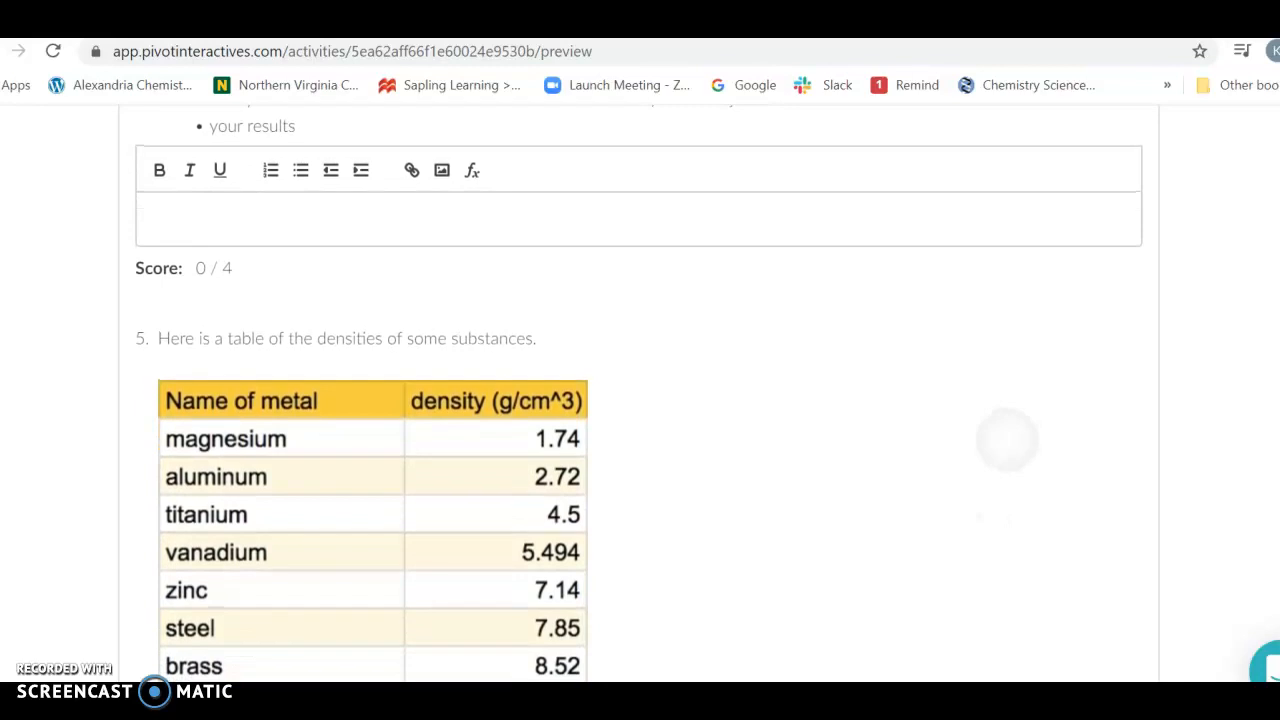
pyautogui.scroll(-3)
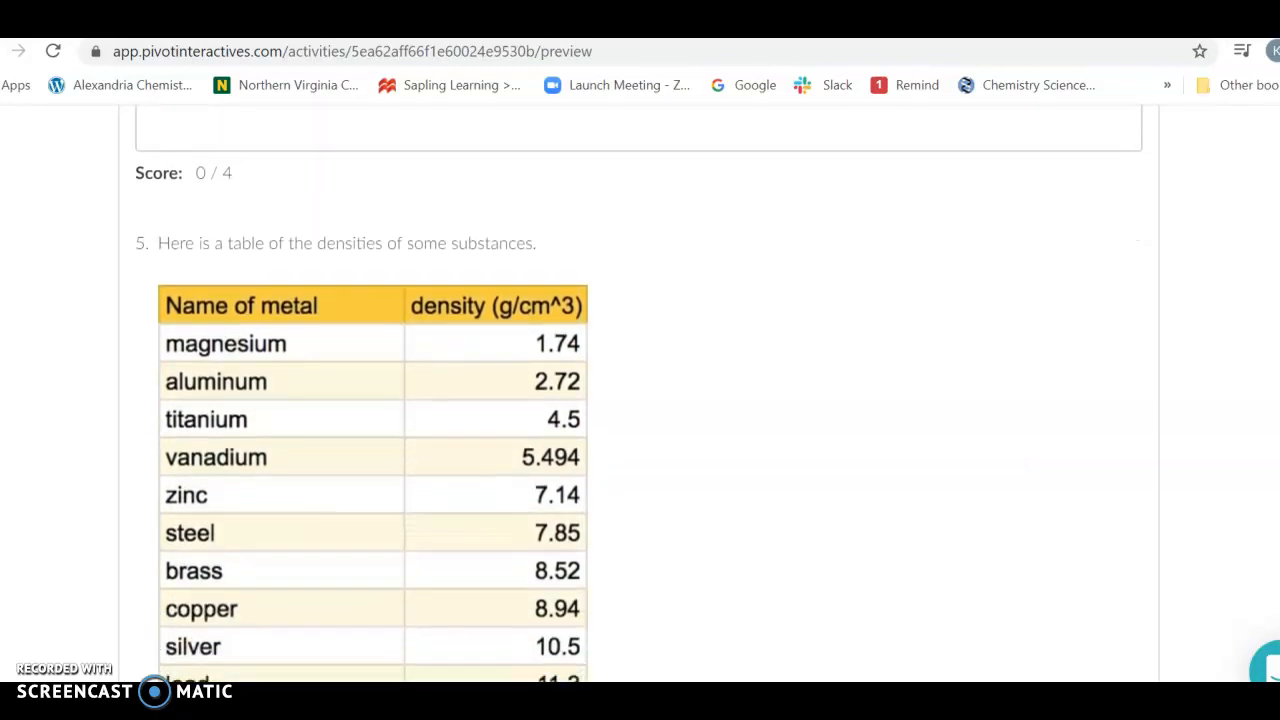
pyautogui.scroll(-3)
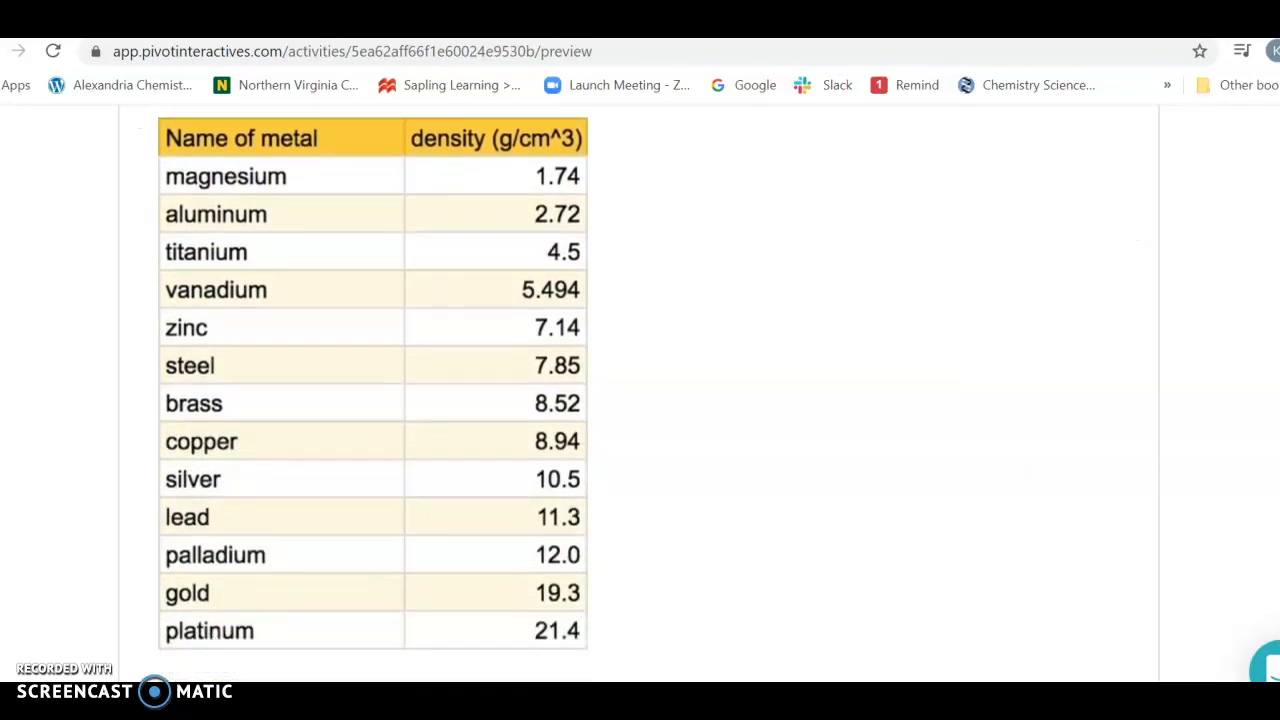
pyautogui.scroll(-3)
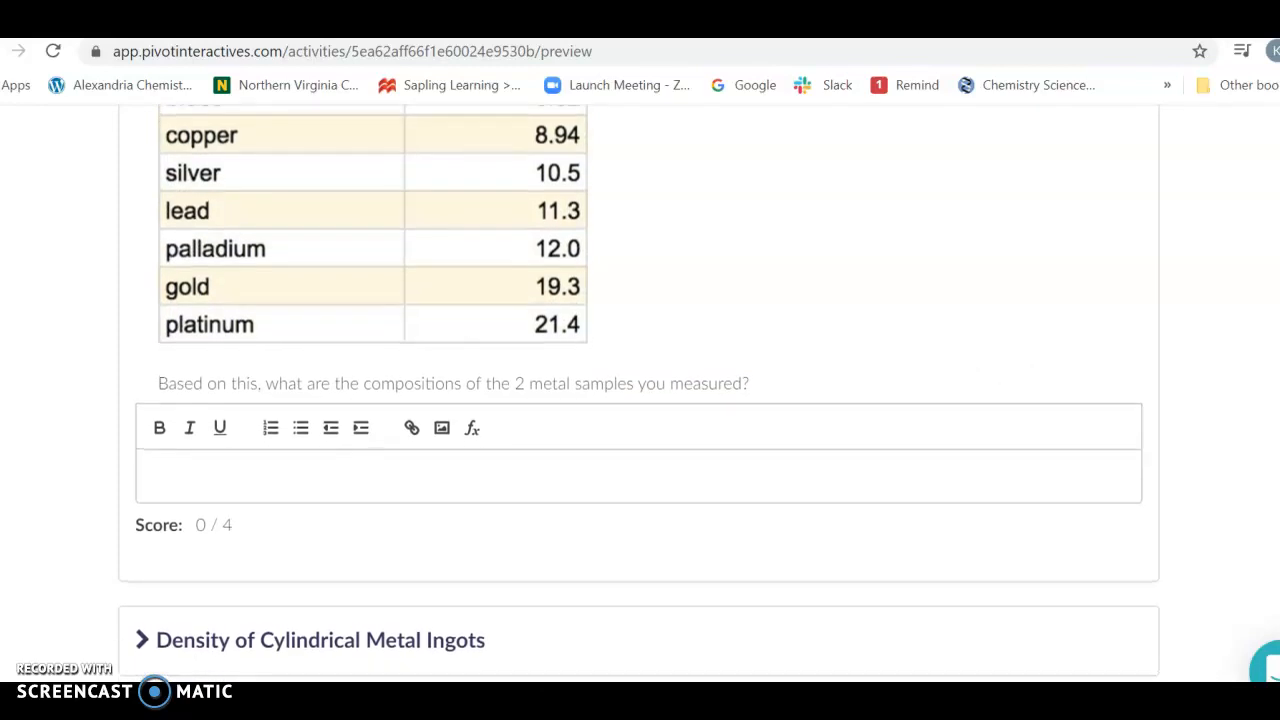
pyautogui.scroll(-3)
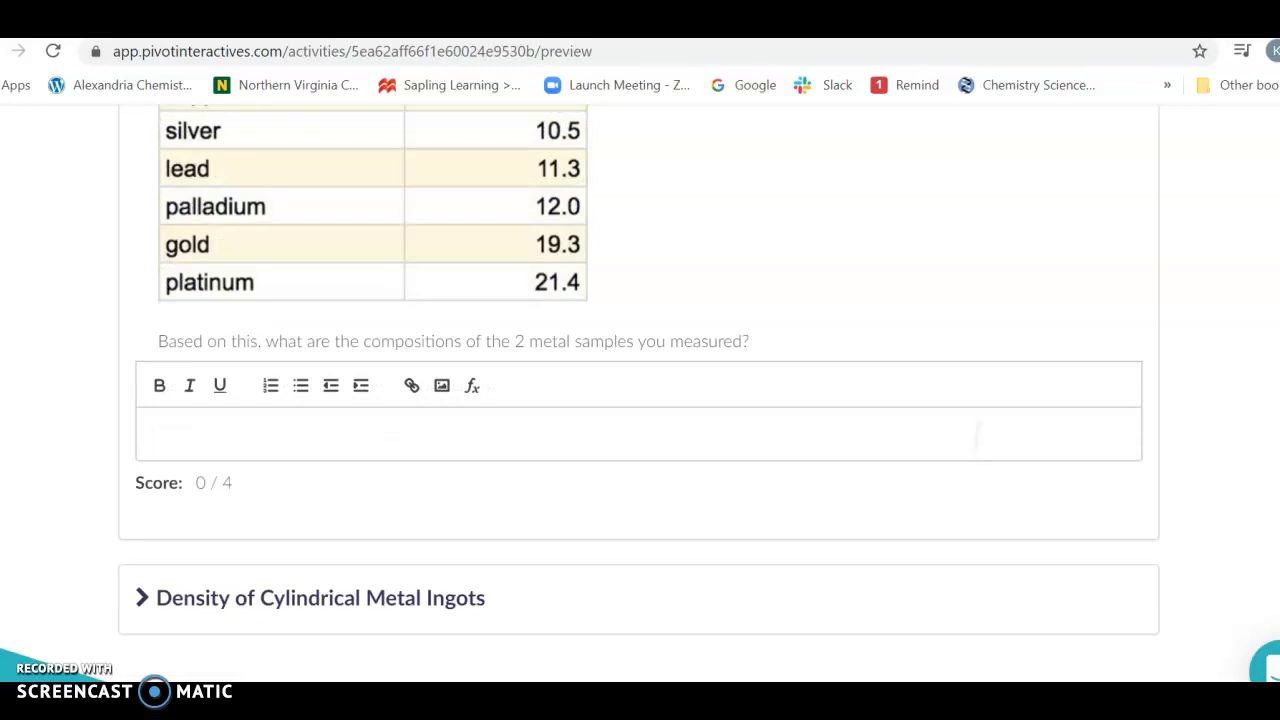
pyautogui.click(144, 596)
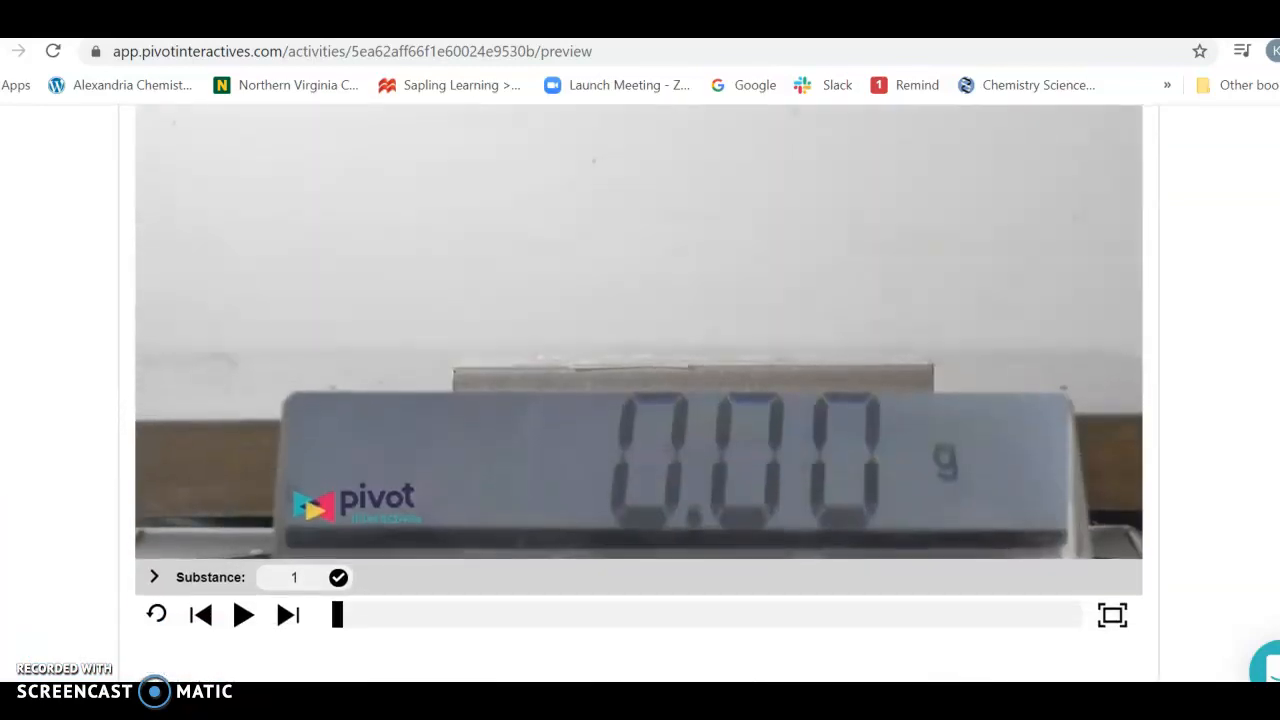
# Play the cylindrical ingot video and pause it at the 355.22 g mass reading
pyautogui.click(244, 614)
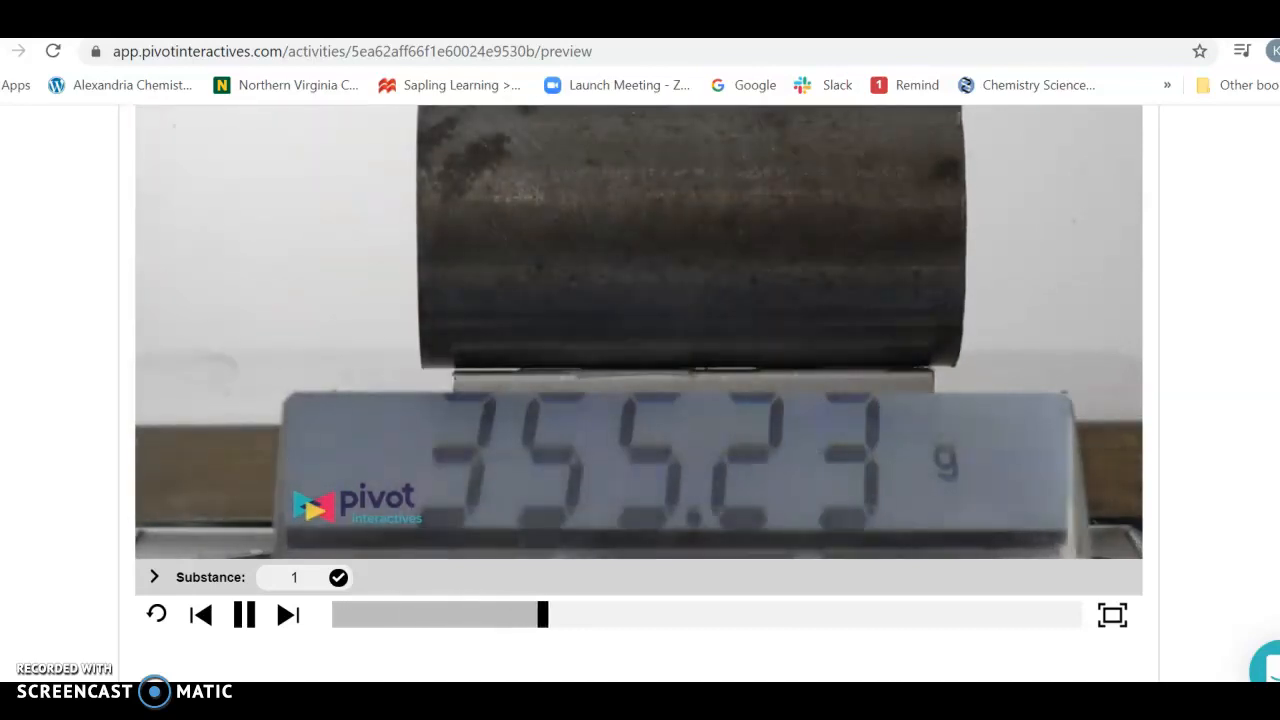
pyautogui.click(244, 614)
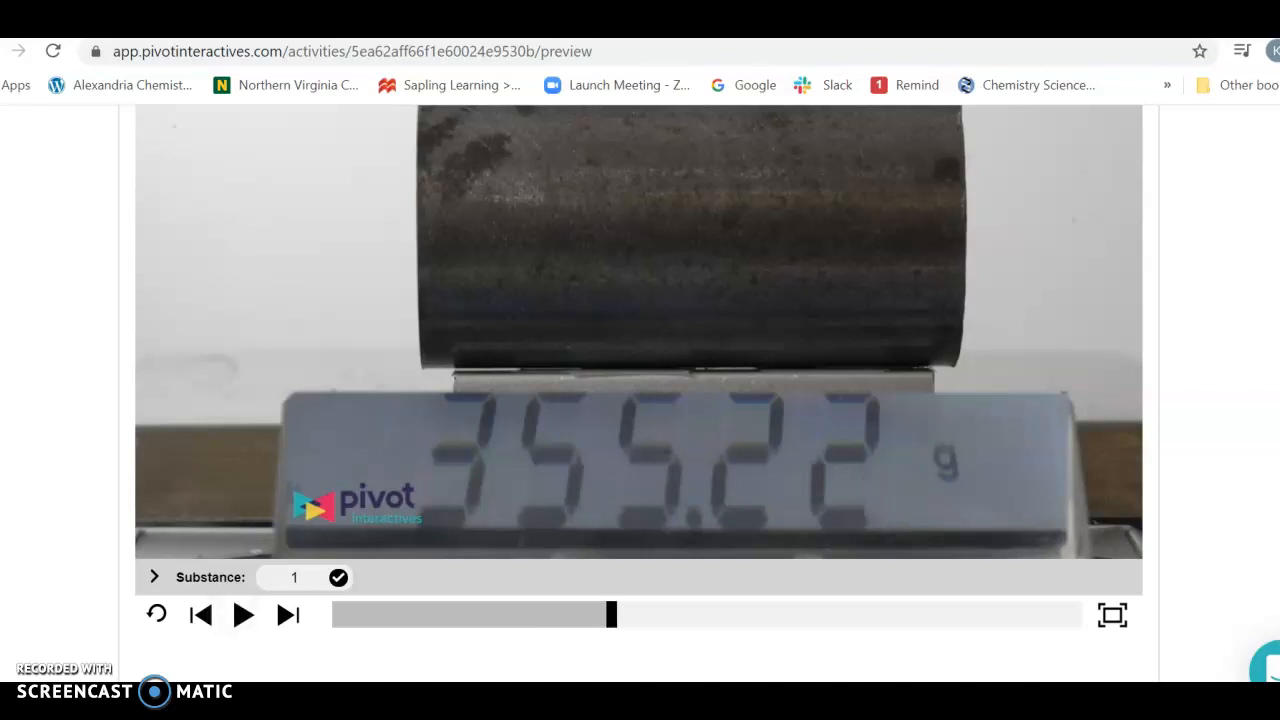
# Scroll through the cylinder questions and extended density table to the composition question box
pyautogui.scroll(-3)
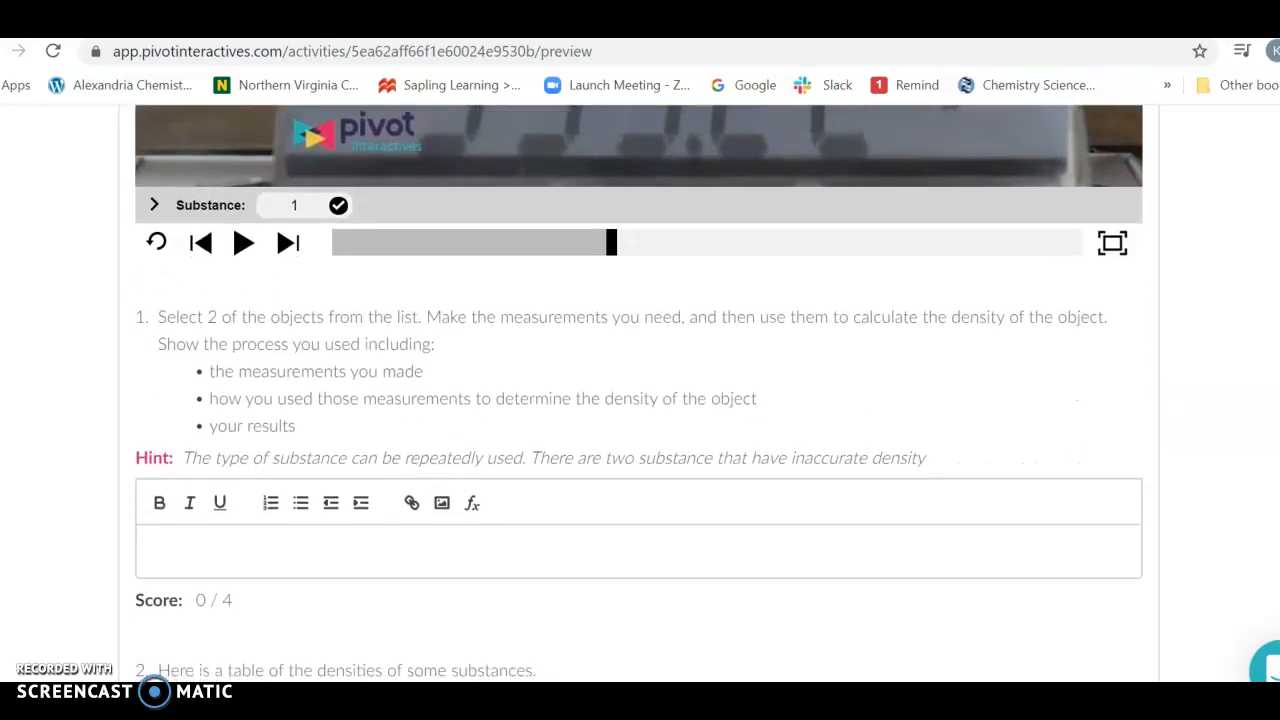
pyautogui.scroll(-3)
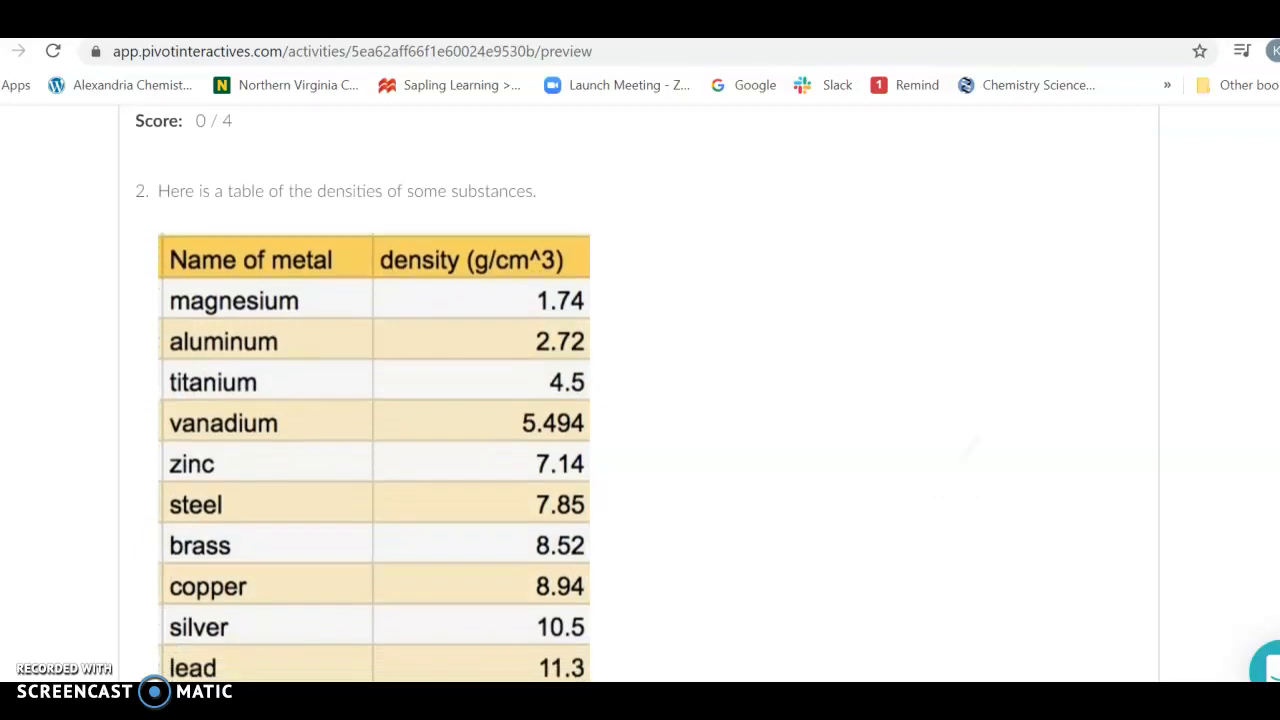
pyautogui.scroll(-3)
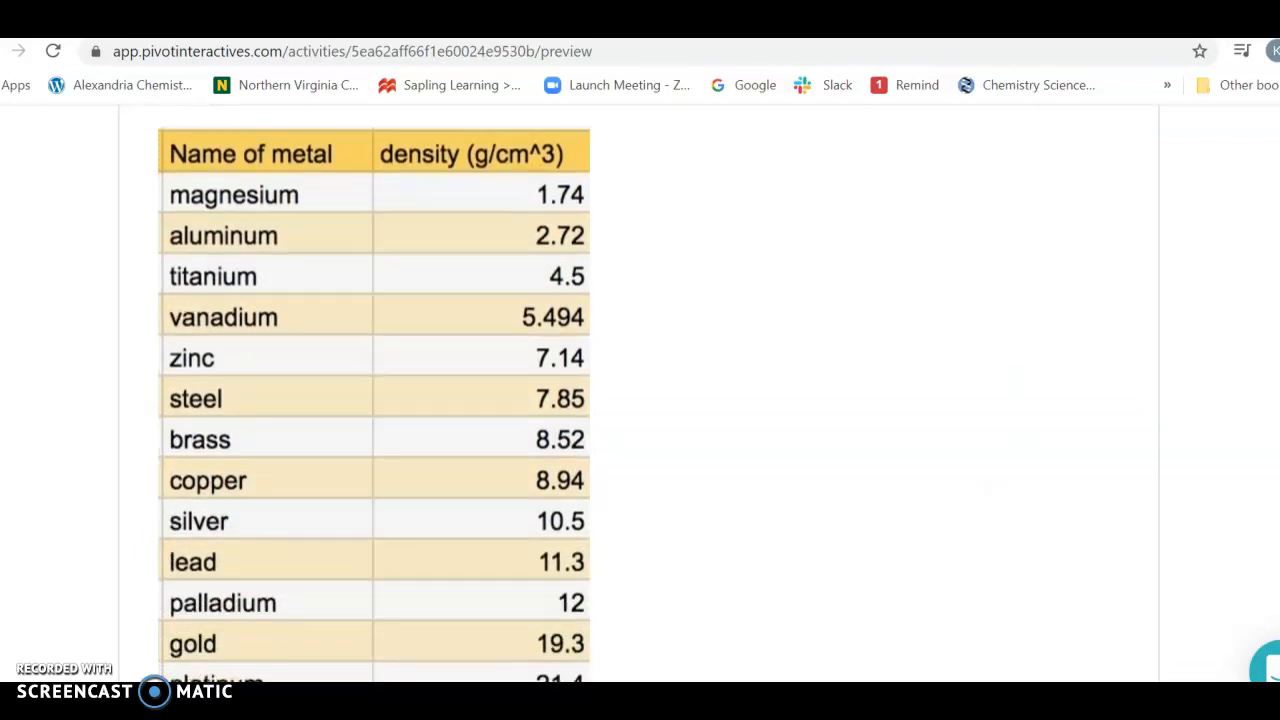
pyautogui.scroll(-3)
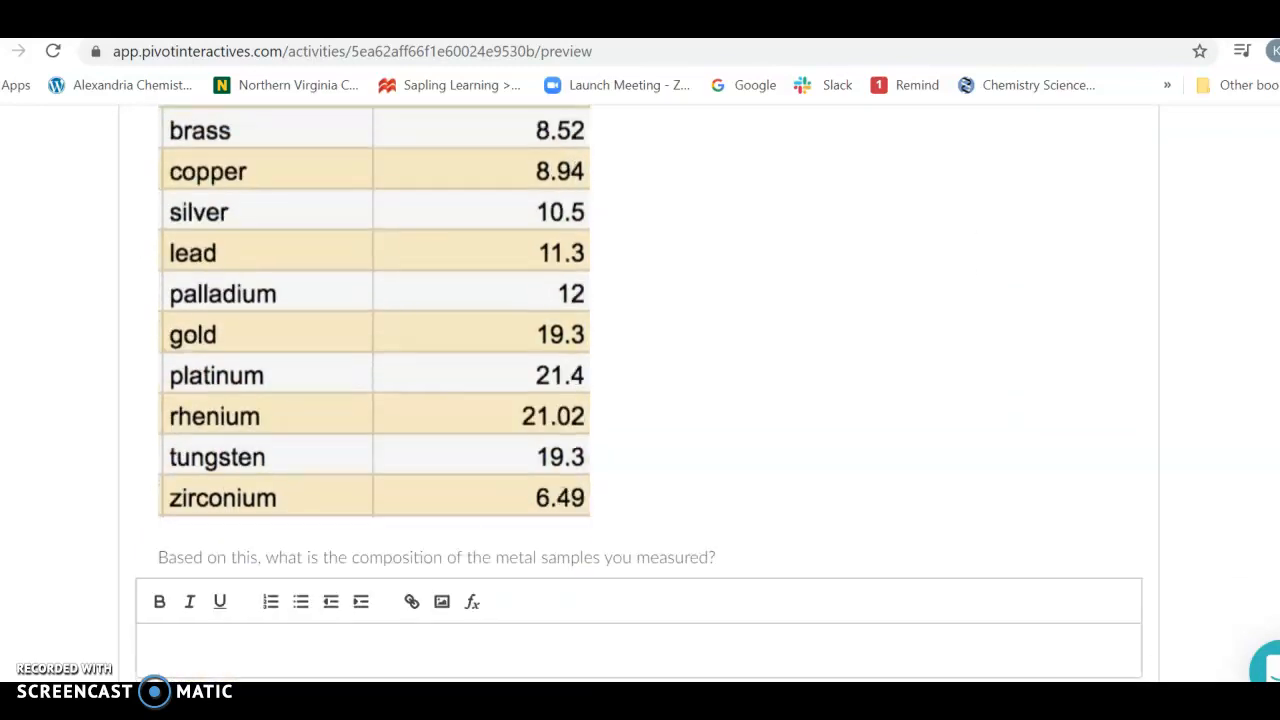
pyautogui.scroll(-3)
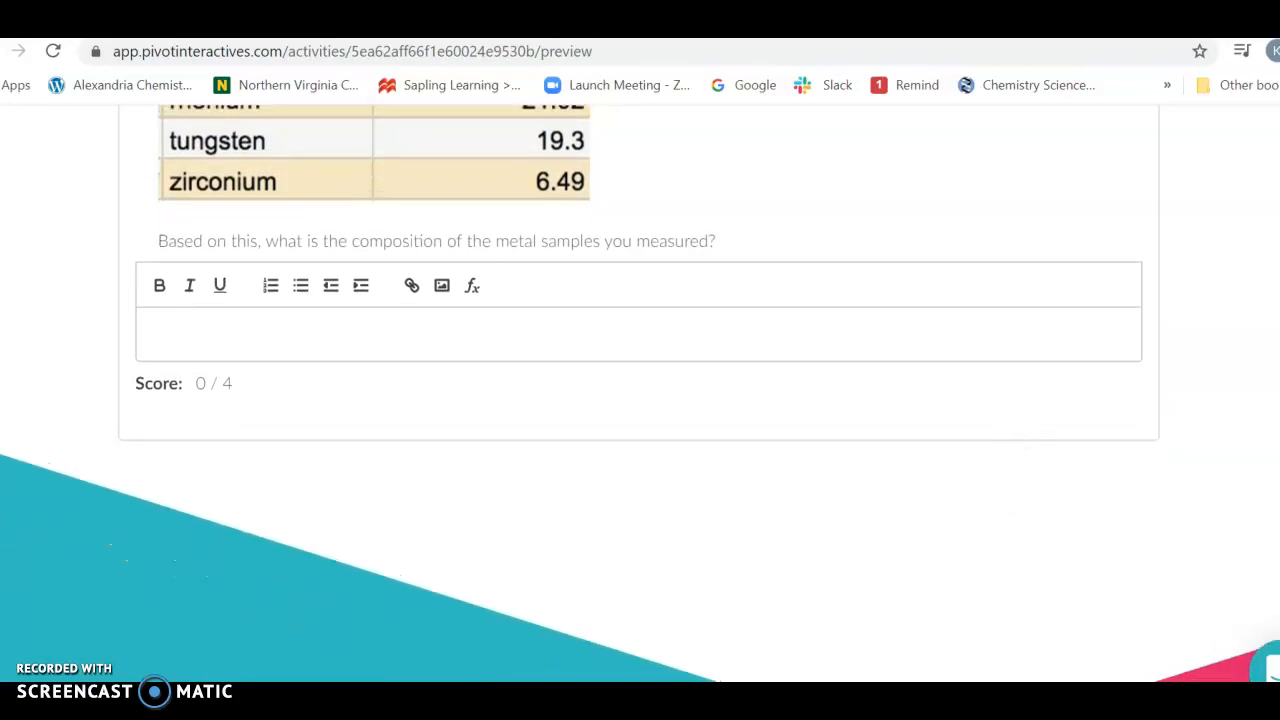